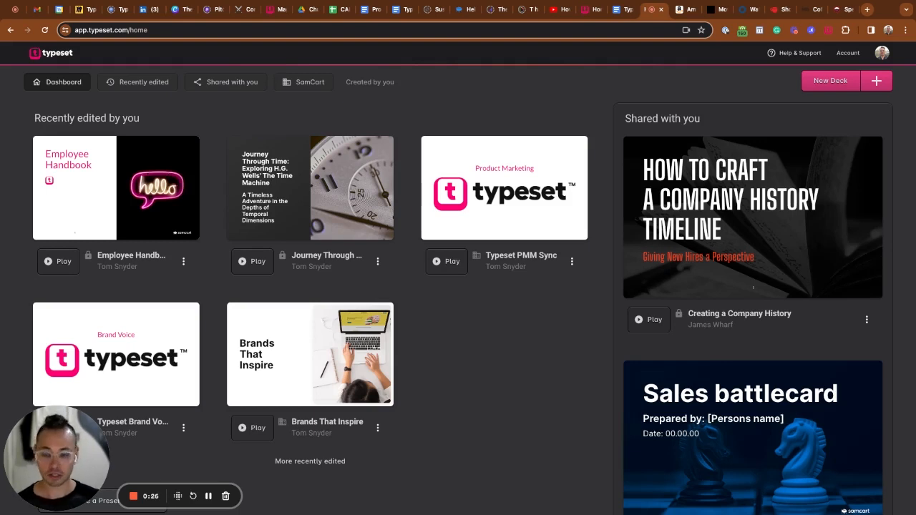
mouse_move(598, 127)
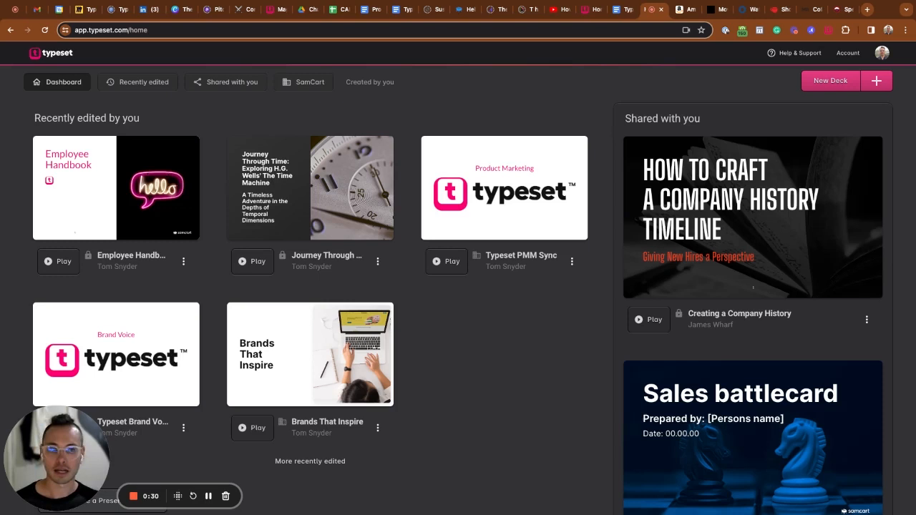
mouse_move(745, 77)
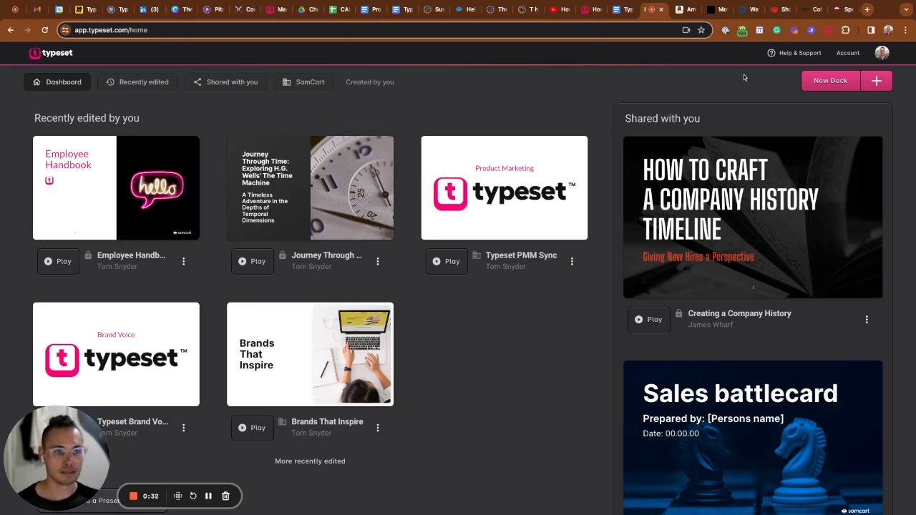
mouse_move(890, 101)
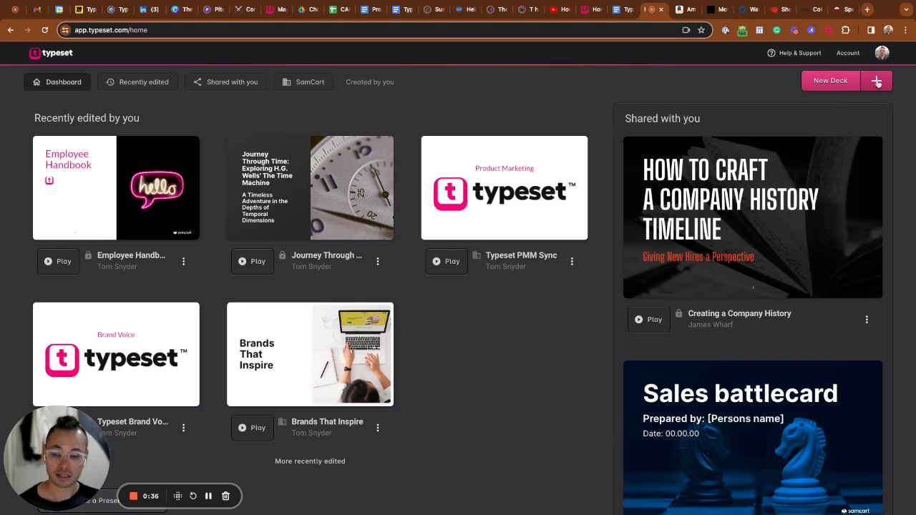
Create a blank untitled deck with the + button beside New Deck.
left_click(876, 80)
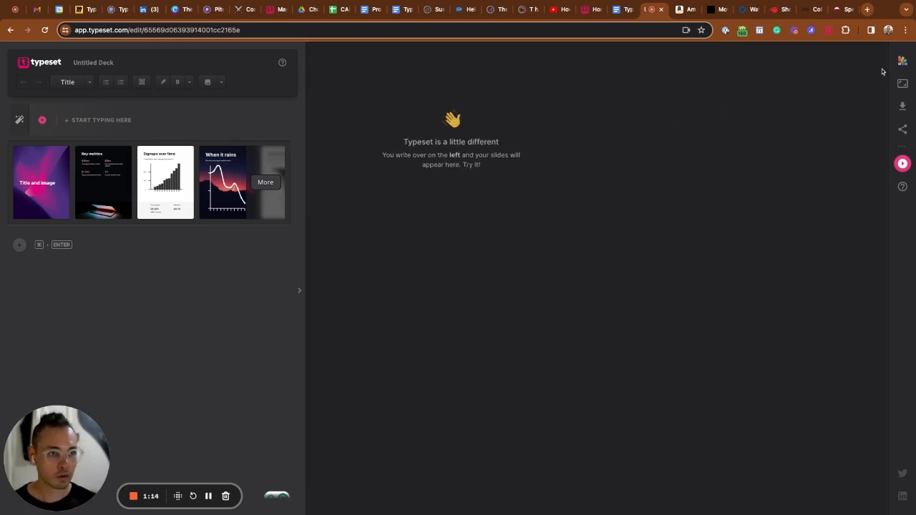
Write the cover title 'Shopping Guide for Men' and subtitle 'Get him something he'll actually use'.
left_click(902, 60)
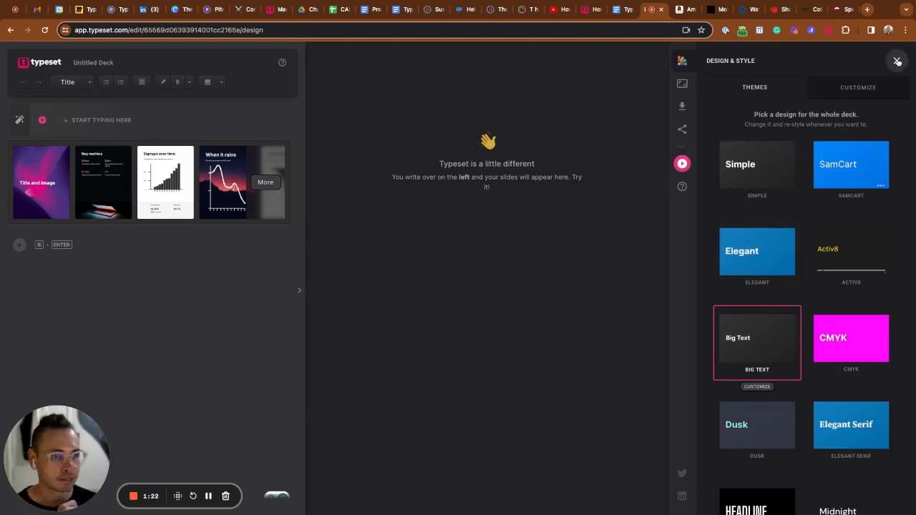
left_click(897, 61)
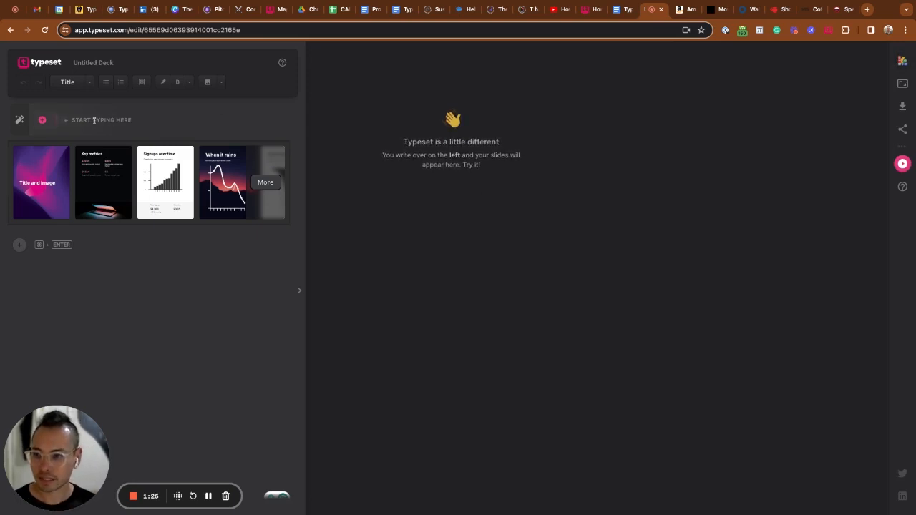
type("Shopp")
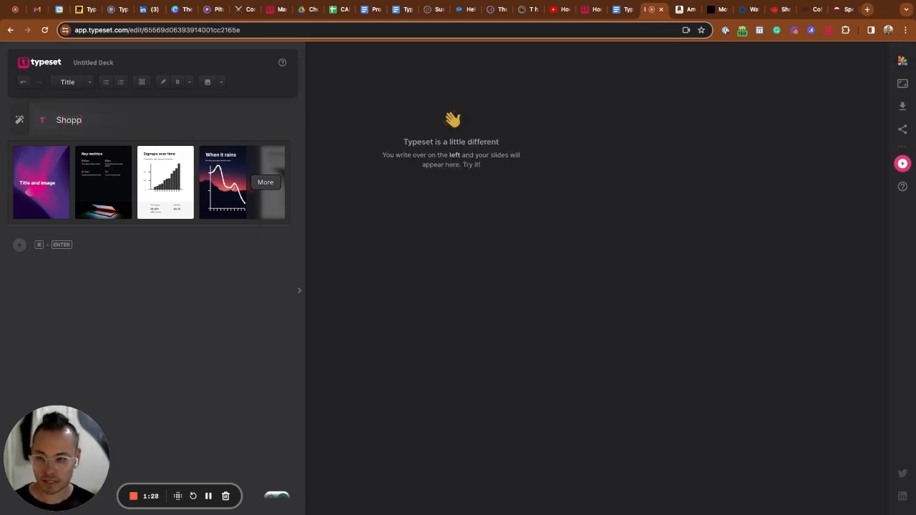
type("ing Guide for Men")
type("Get him something he'll")
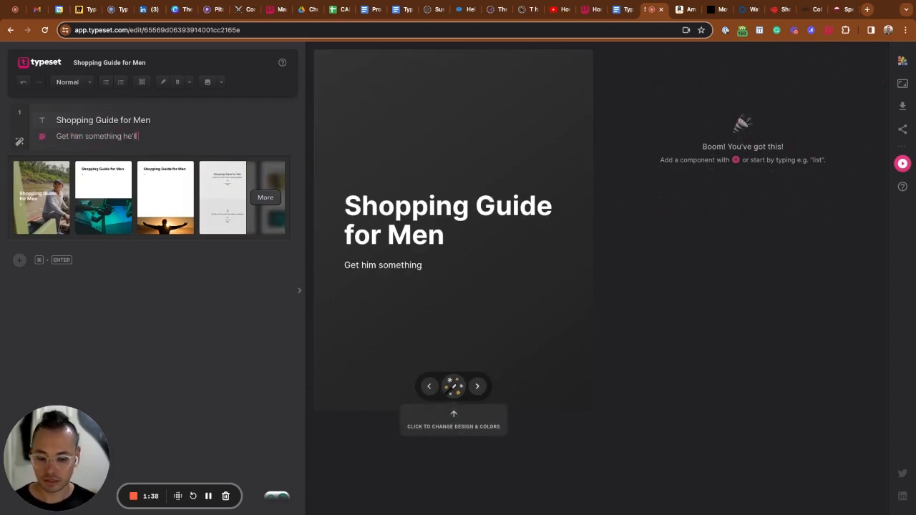
type("actually")
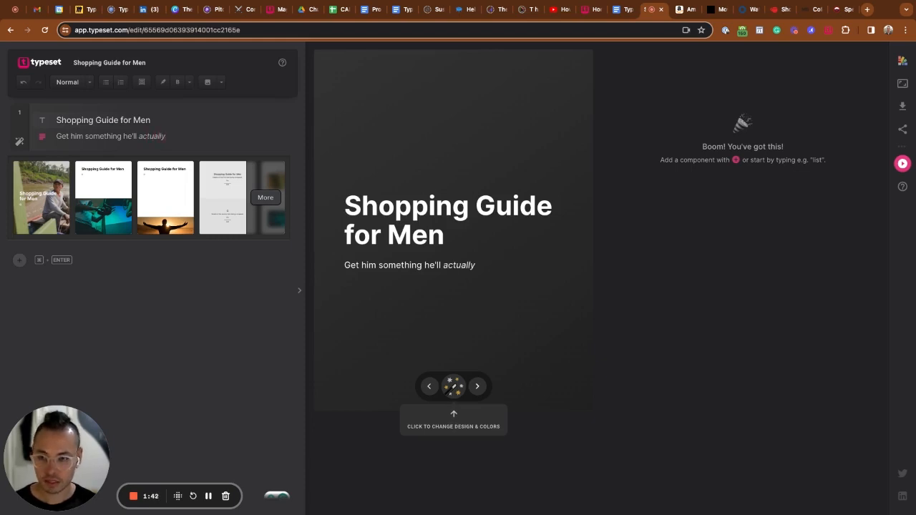
type("use ->")
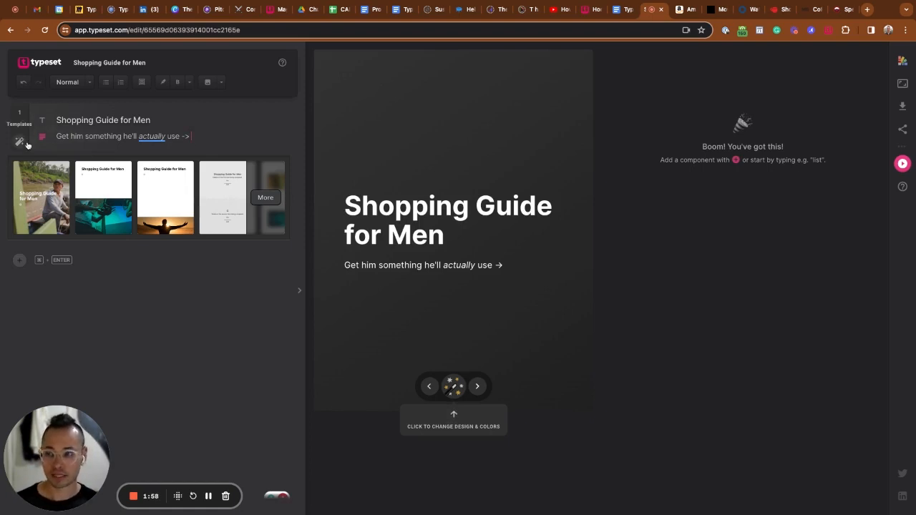
mouse_move(104, 192)
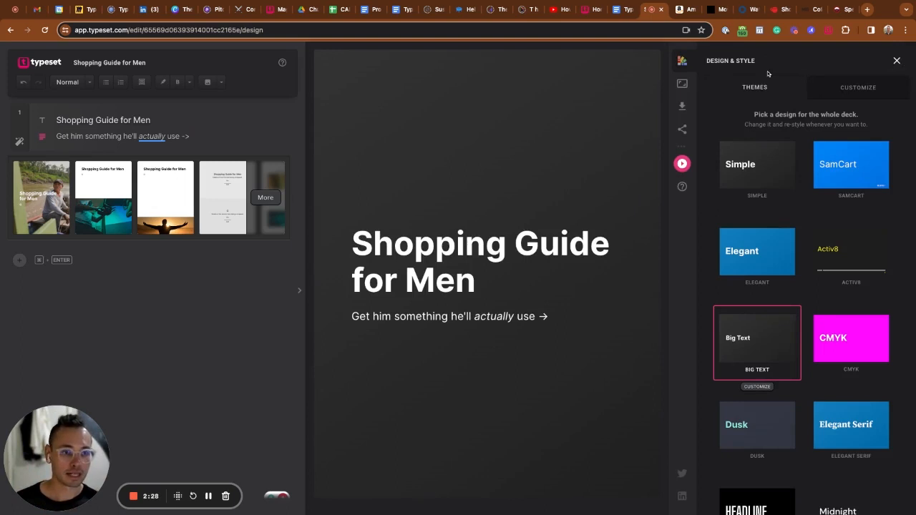
Switch on Show page numbers under Customize, then close Design & Style.
left_click(858, 88)
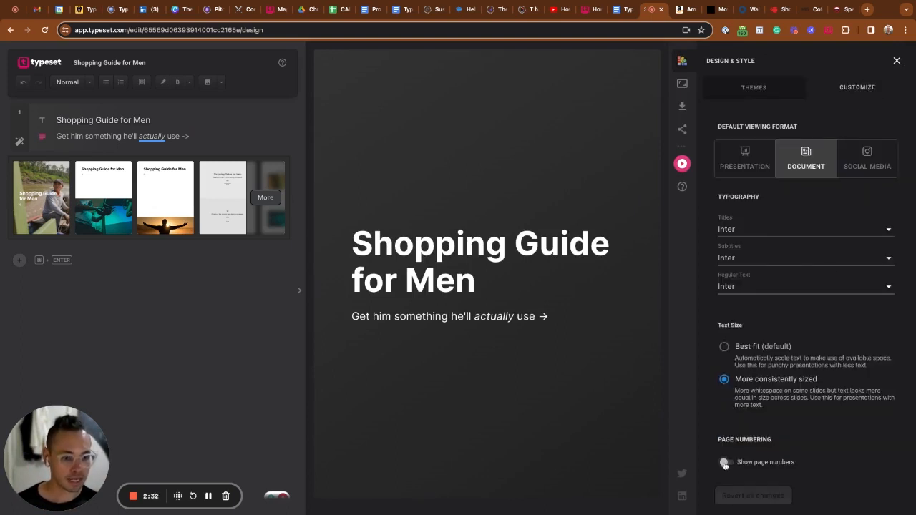
left_click(726, 461)
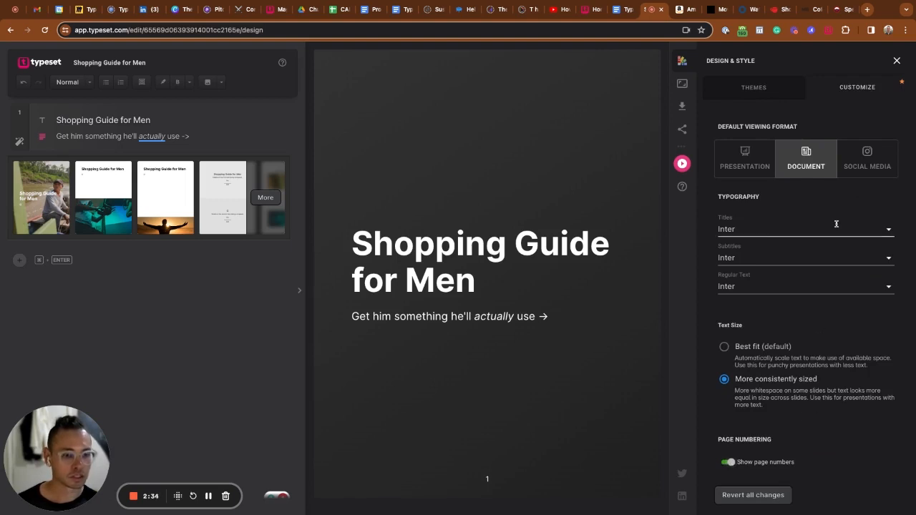
left_click(896, 60)
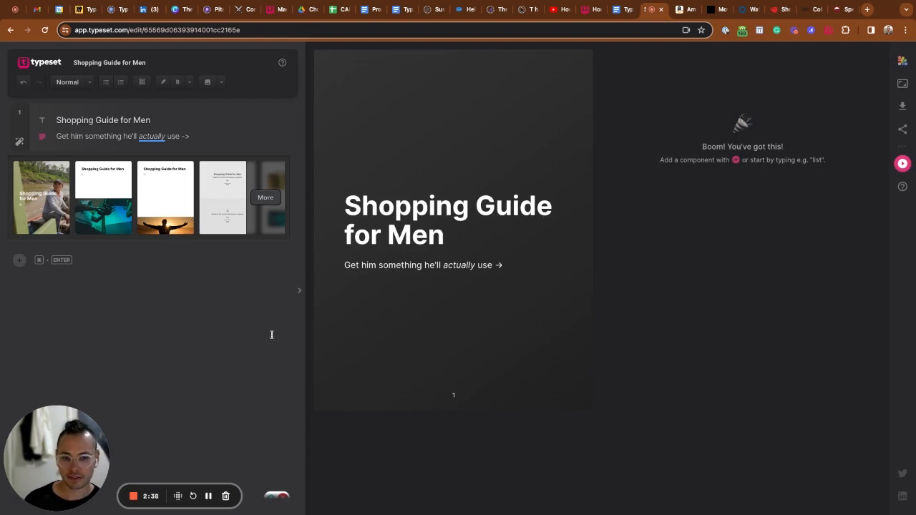
mouse_move(117, 343)
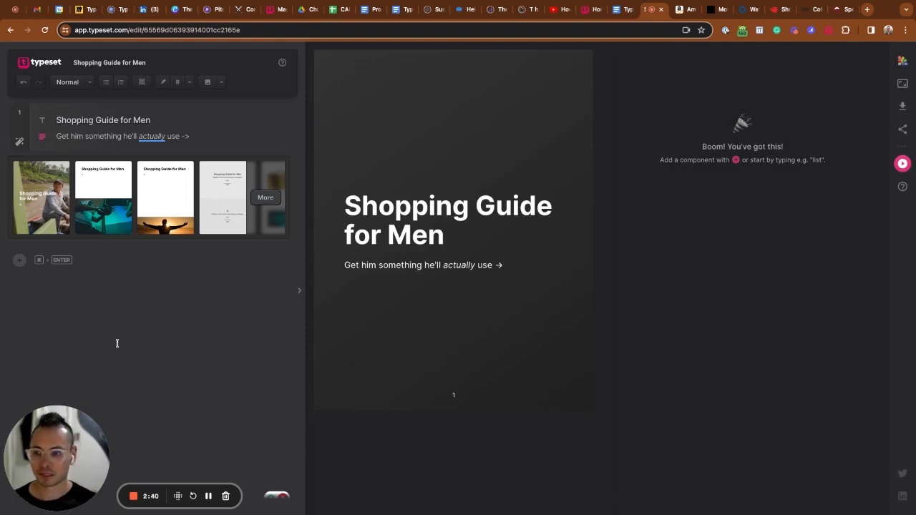
mouse_move(177, 156)
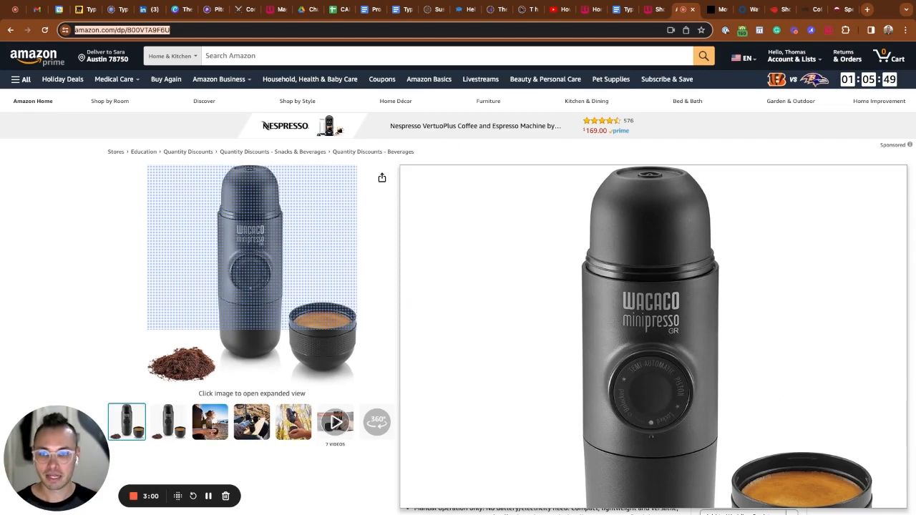
Copy the Wacaco Minipresso's main product image from its Amazon page.
left_click(623, 10)
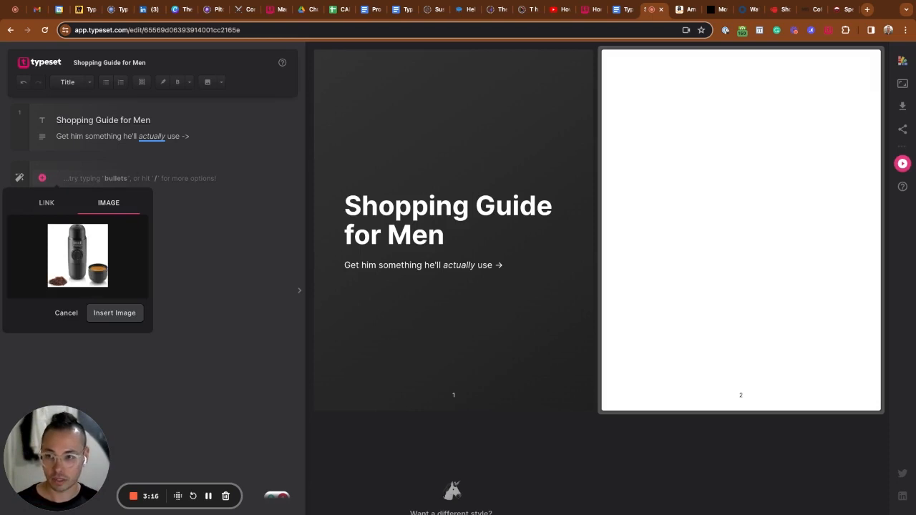
mouse_move(118, 296)
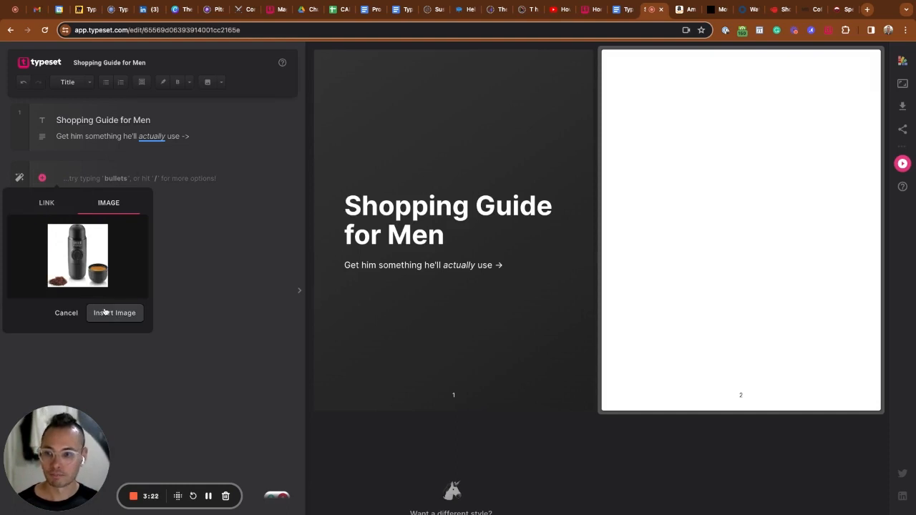
Insert the espresso maker photo with a '$54 Portable Espresso Maker' caption styled as Title.
left_click(115, 313)
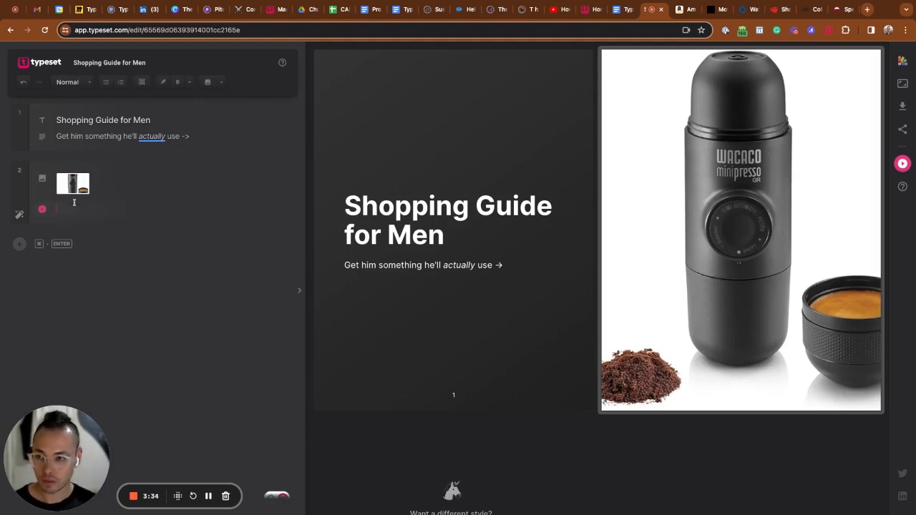
type("Portable")
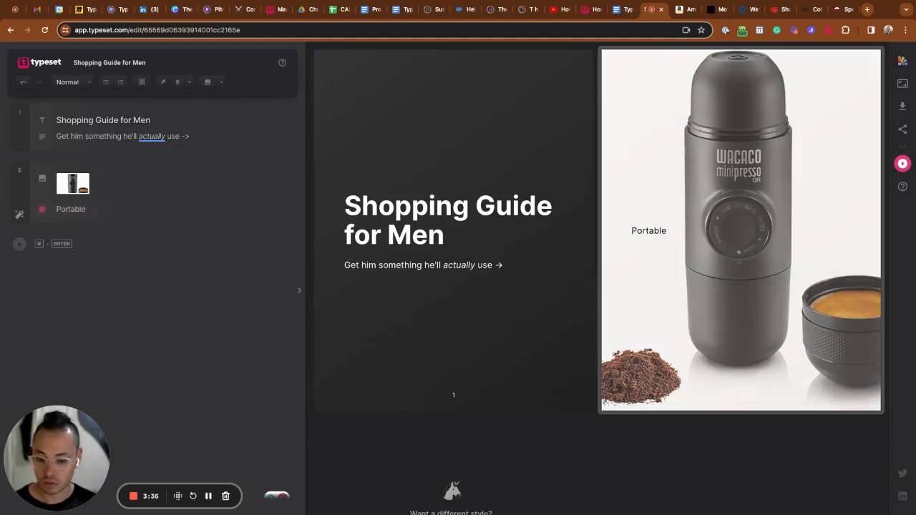
type("Espresso")
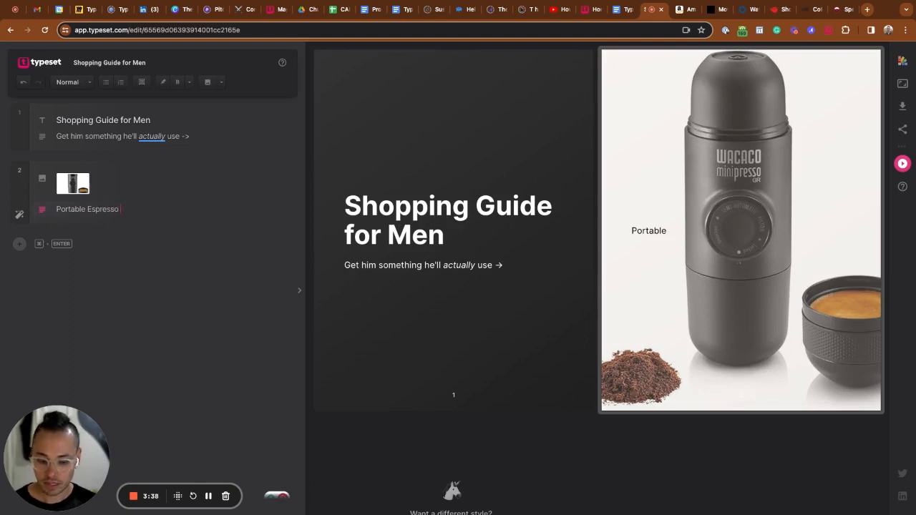
type("Maker")
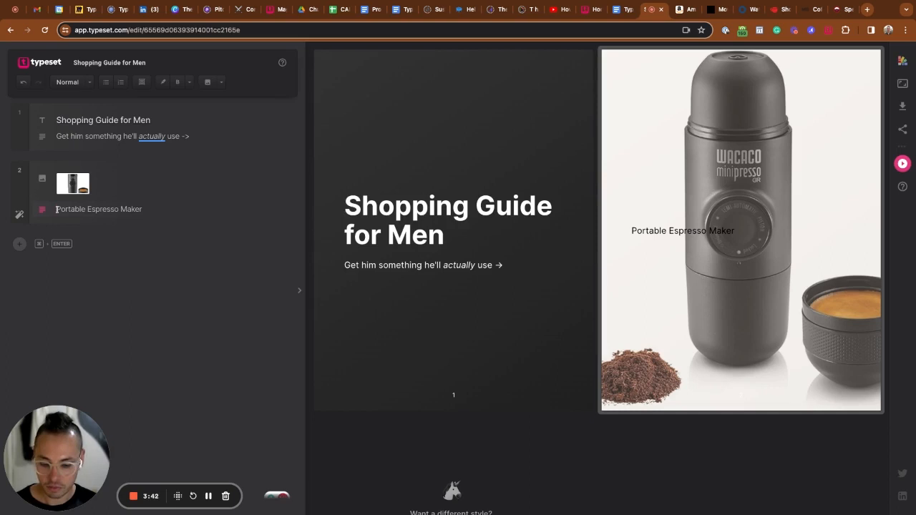
type("$54")
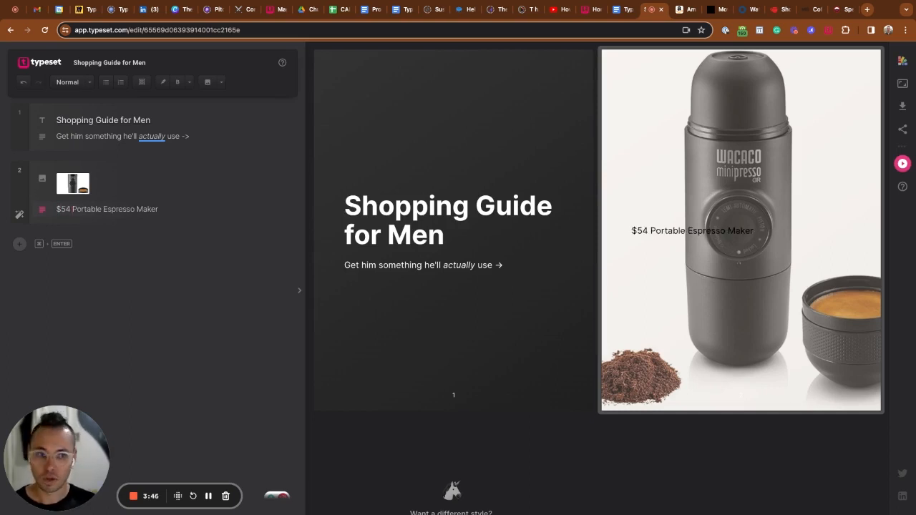
left_click(72, 81)
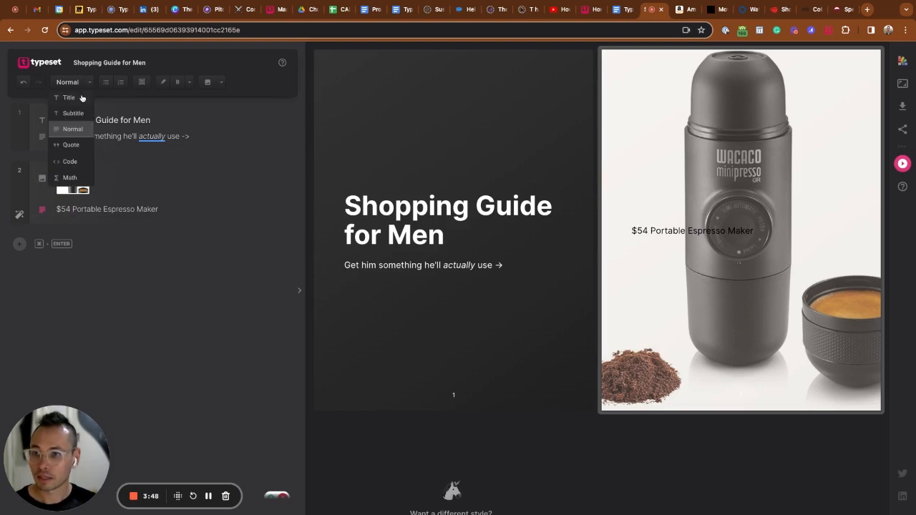
left_click(69, 97)
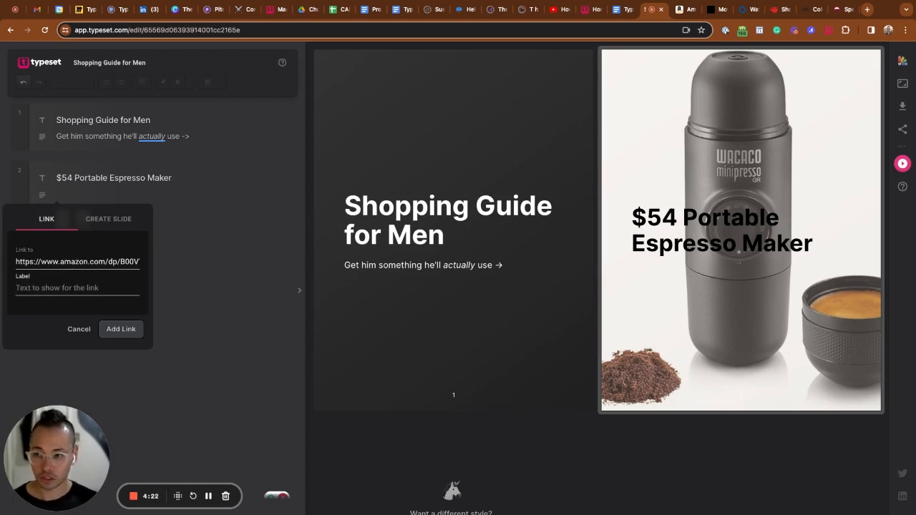
Add an 'Amazon' link under the espresso maker title.
type("Amazon")
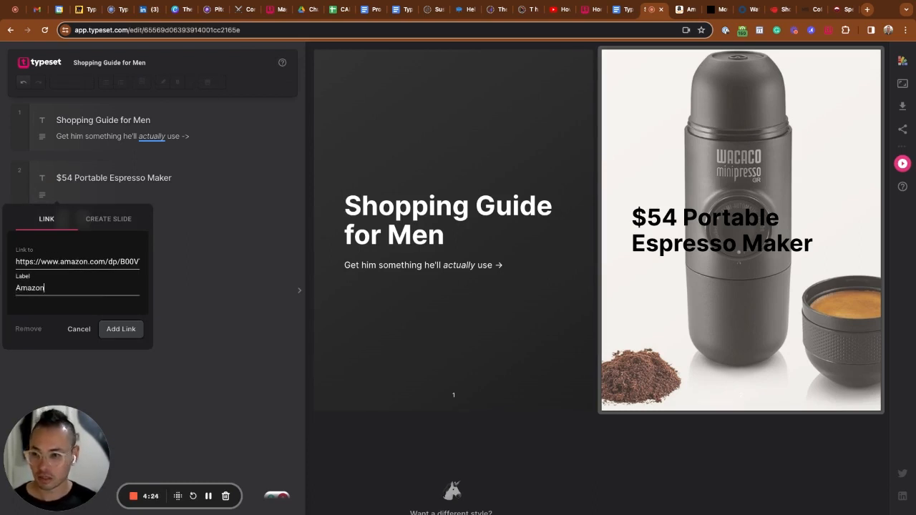
left_click(121, 330)
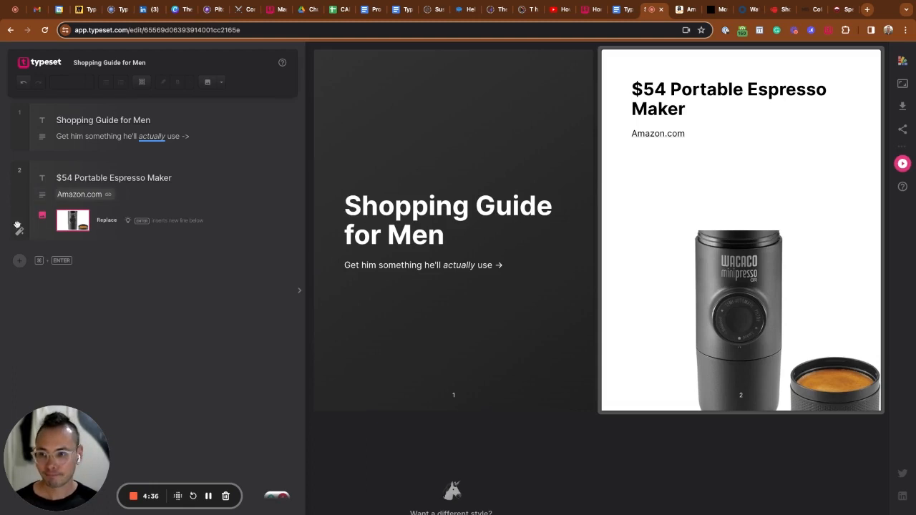
mouse_move(19, 233)
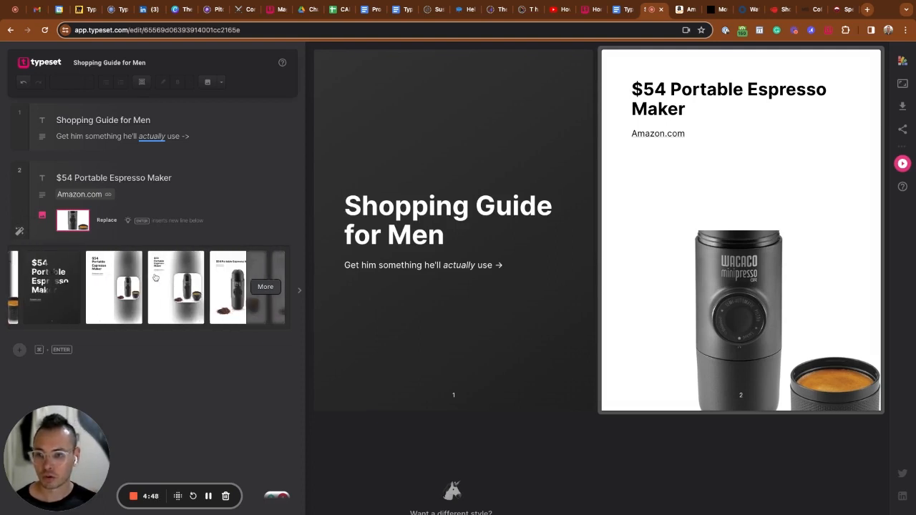
scroll("right", 3)
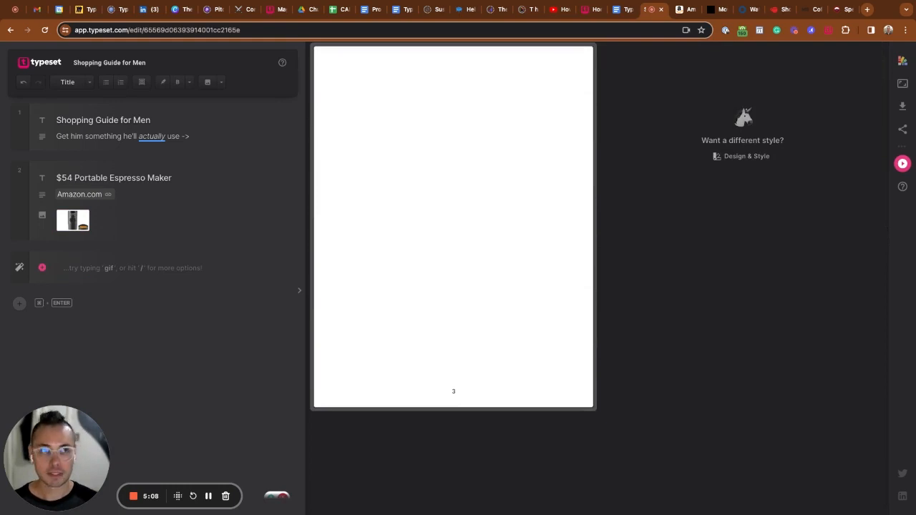
mouse_move(715, 9)
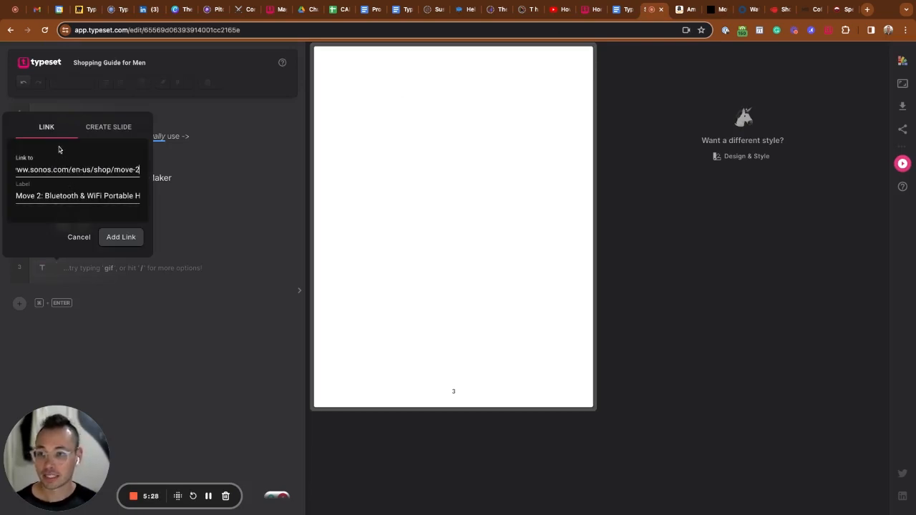
mouse_move(104, 131)
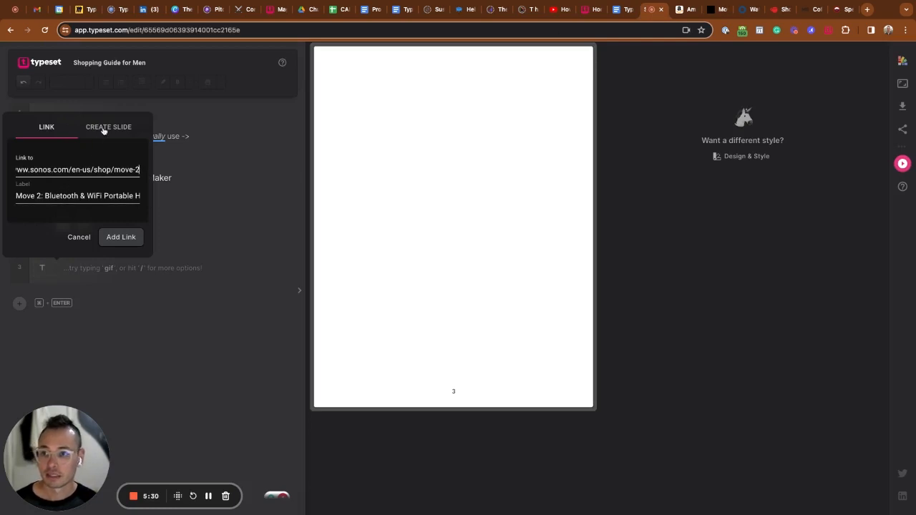
Generate the Move 2 speaker page from the pasted Sonos product link.
left_click(108, 126)
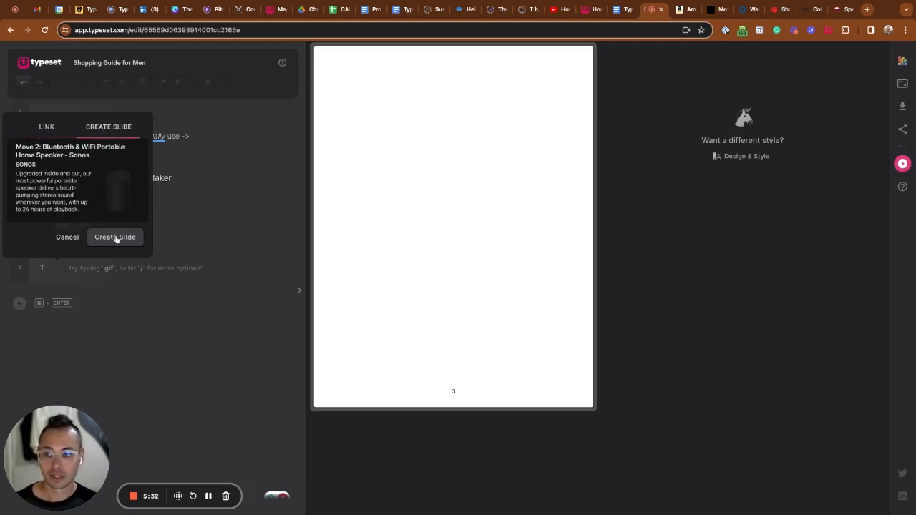
left_click(115, 237)
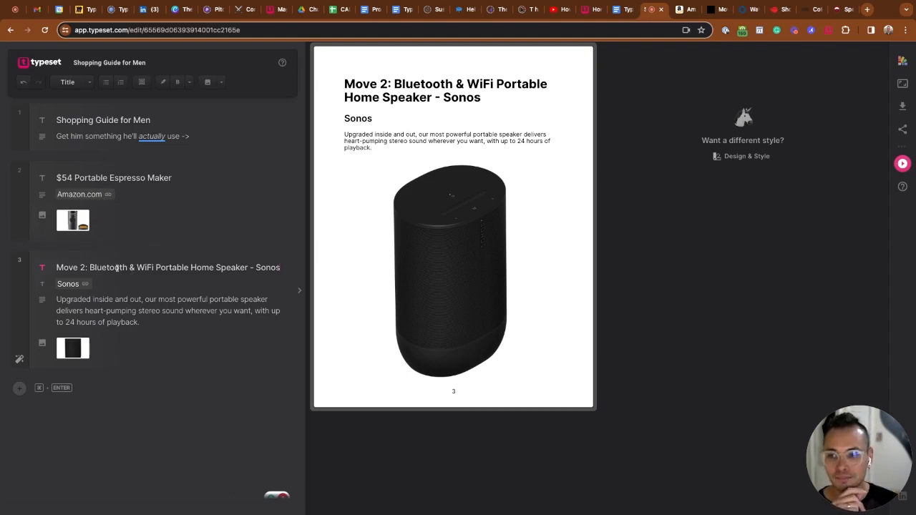
mouse_move(117, 268)
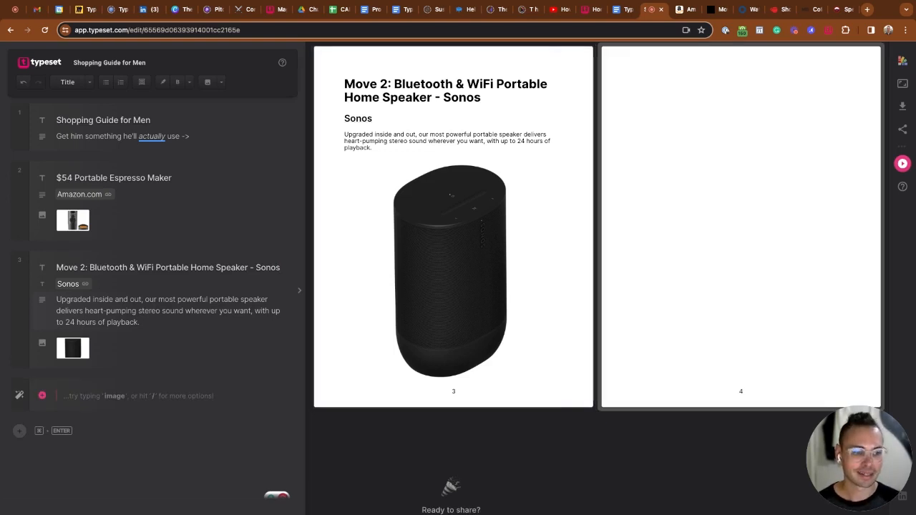
Copy the Onsen Waffle Complete Set page URL and focus the empty fourth page.
left_click(748, 9)
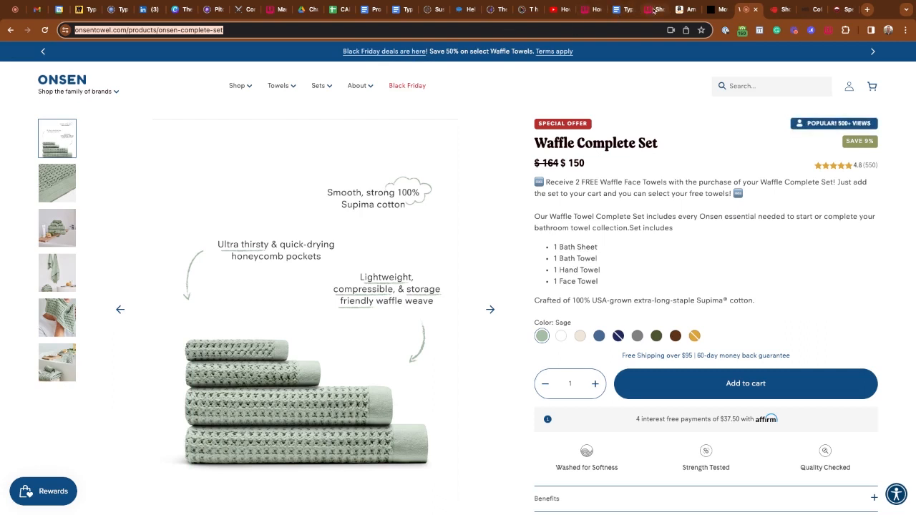
left_click(625, 9)
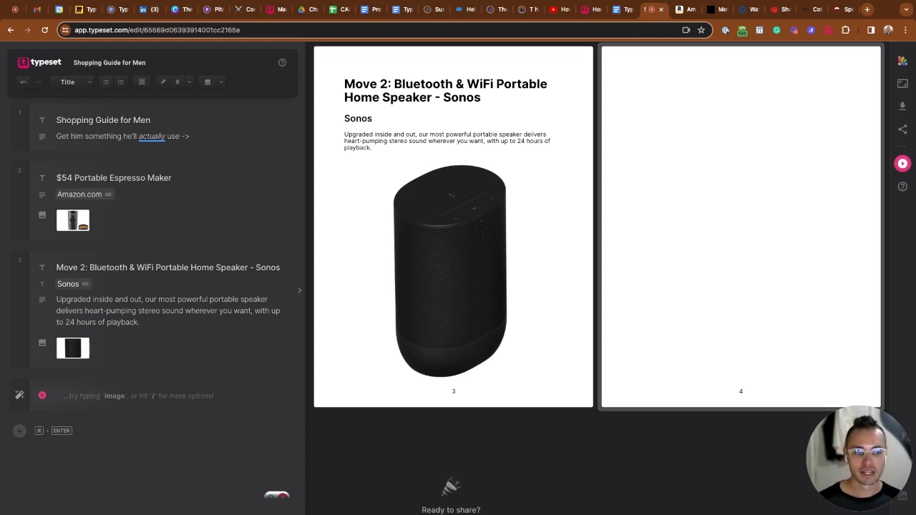
left_click(86, 283)
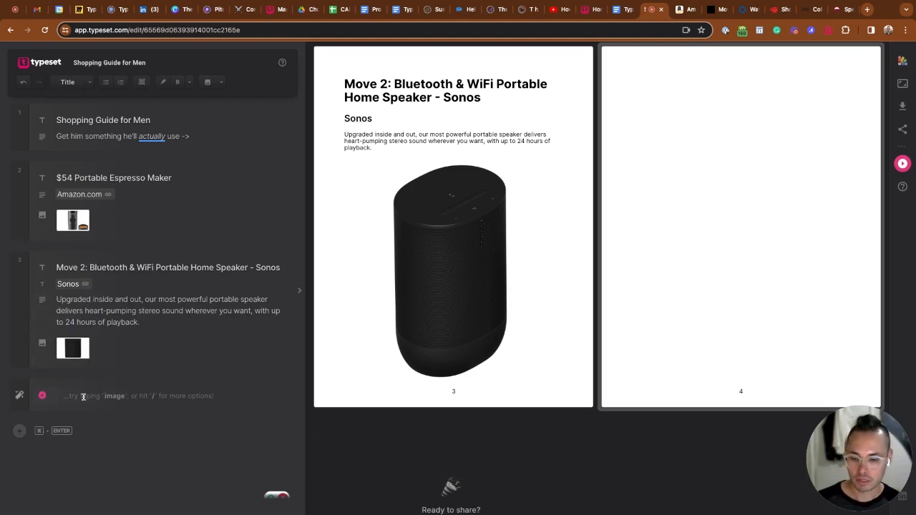
Generate the Waffle Complete Set page from the Onsen link and browse alternative layouts.
left_click(42, 396)
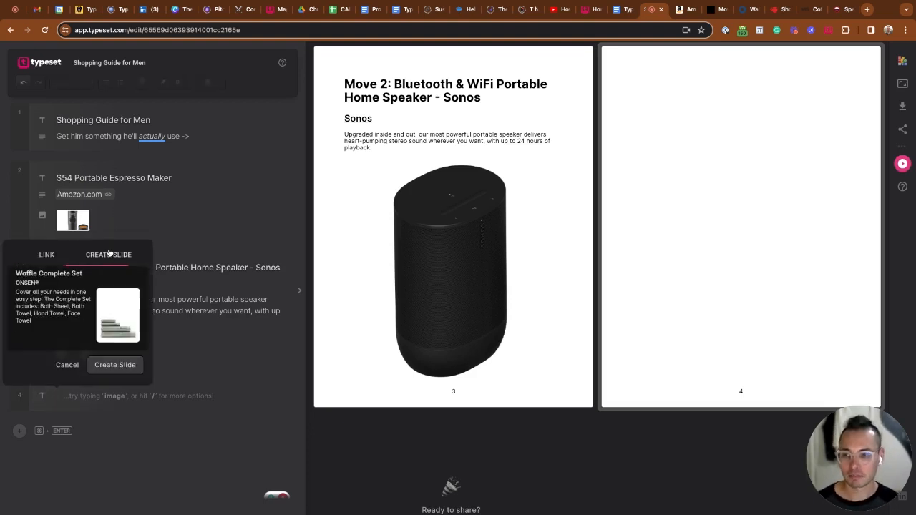
left_click(115, 365)
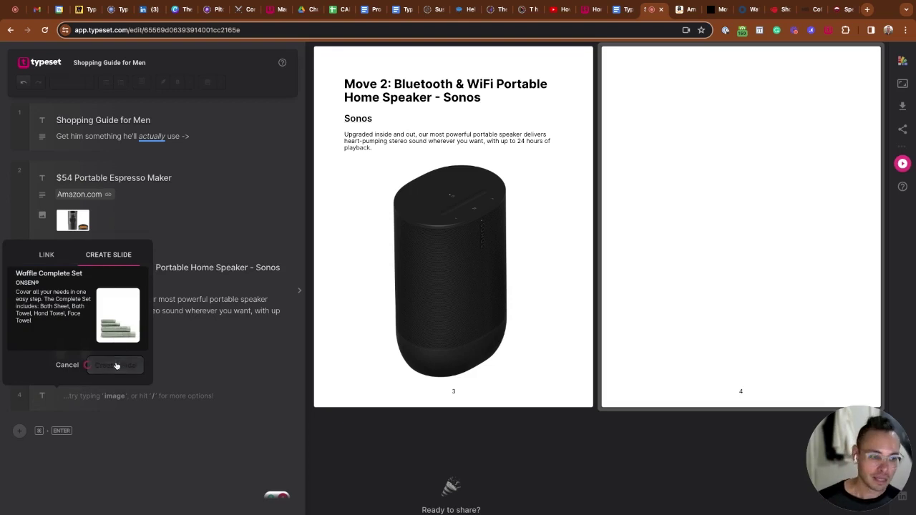
left_click(115, 365)
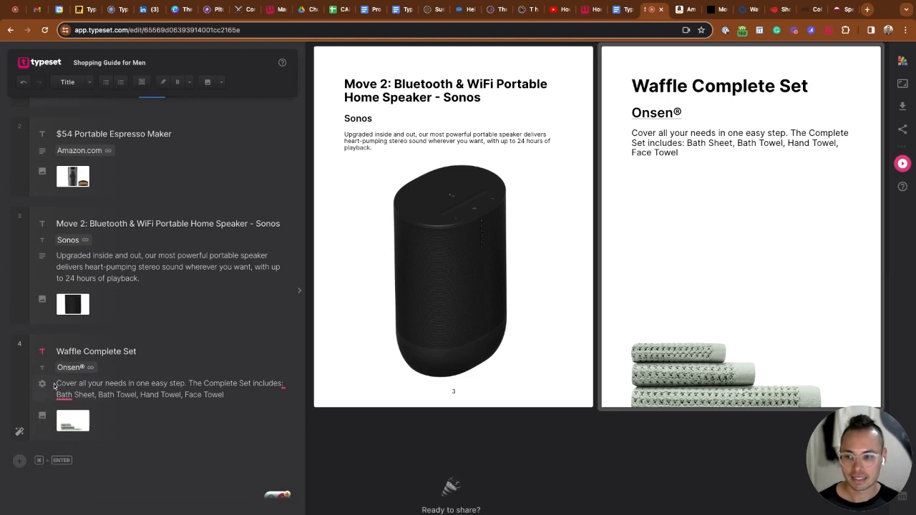
mouse_move(20, 432)
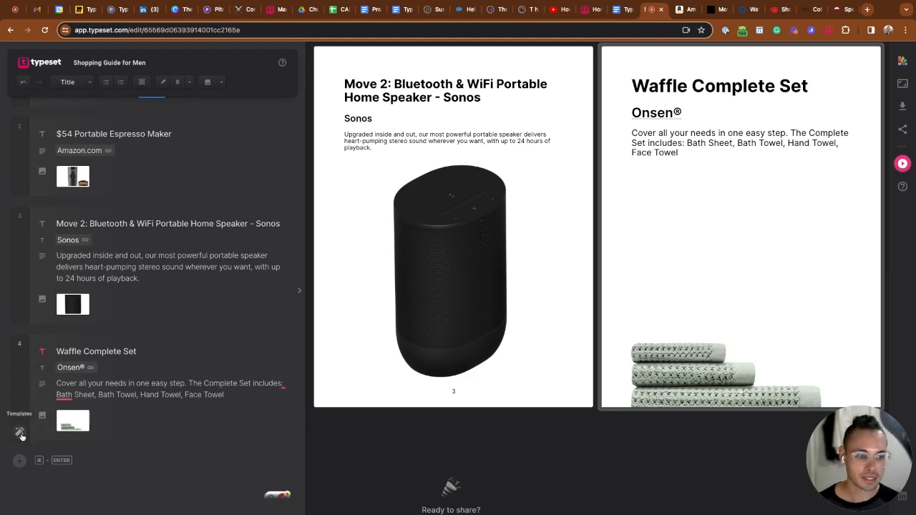
left_click(19, 433)
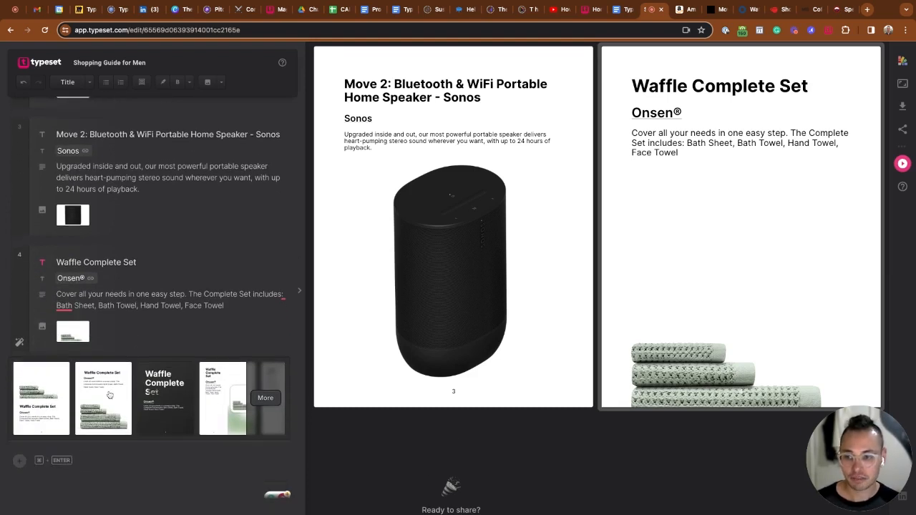
scroll("up", 3)
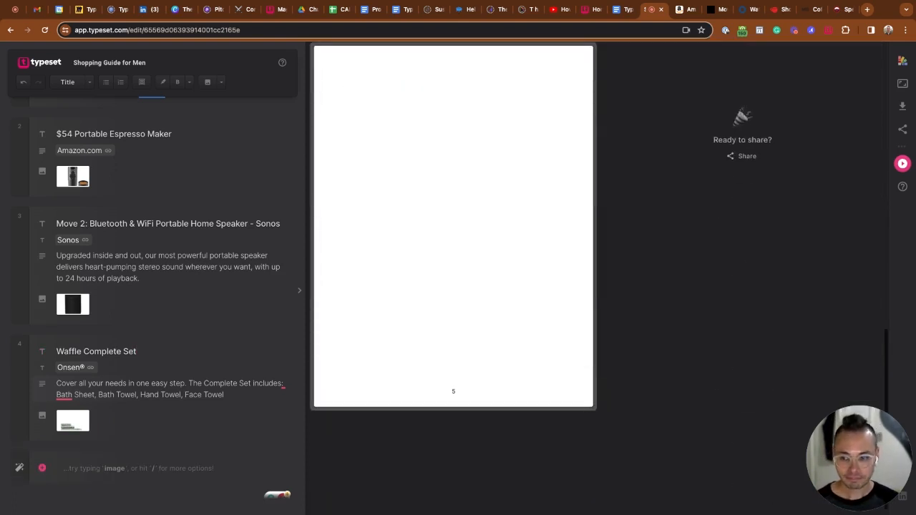
Add a Logo block via /logo and start entering 'drinktra' in Find logo.
scroll("down", 3)
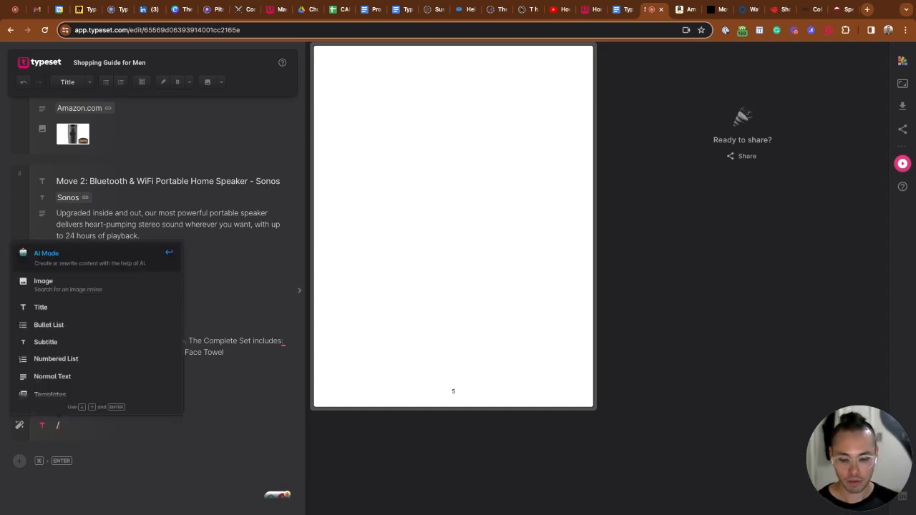
type("/logo")
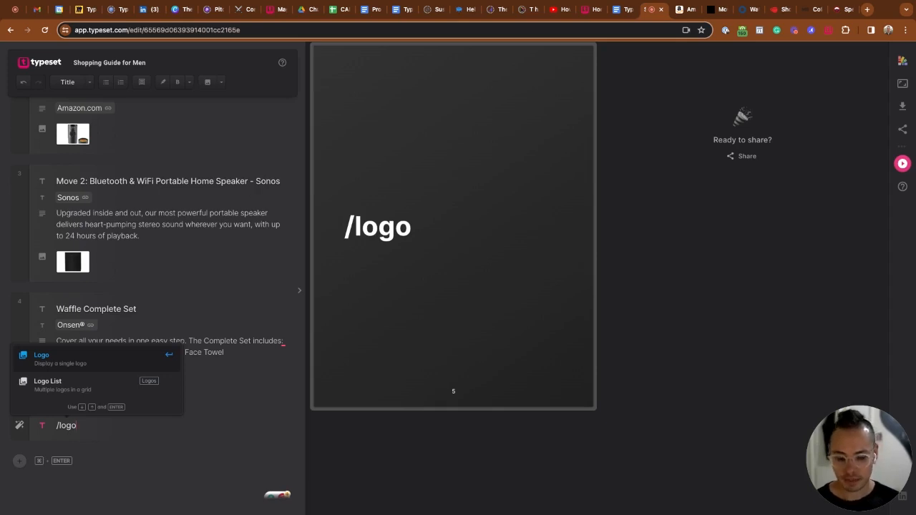
left_click(40, 355)
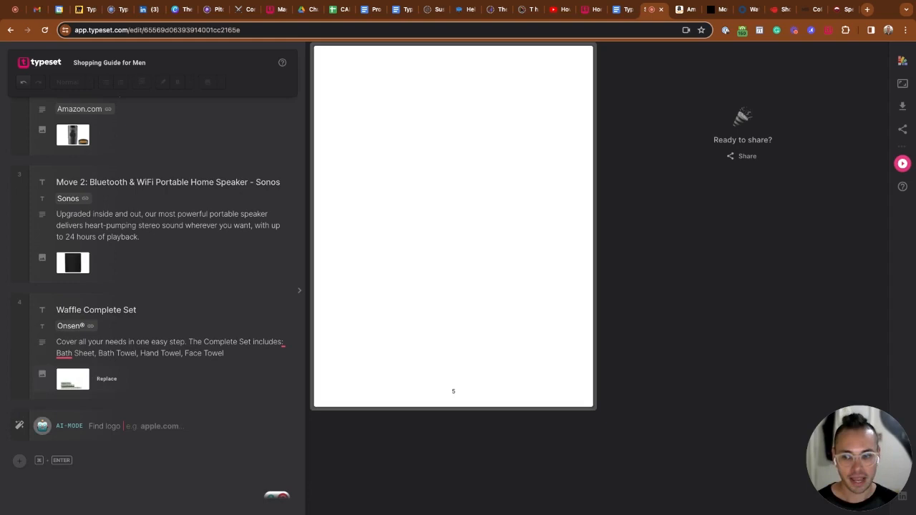
type("drinktrade.com")
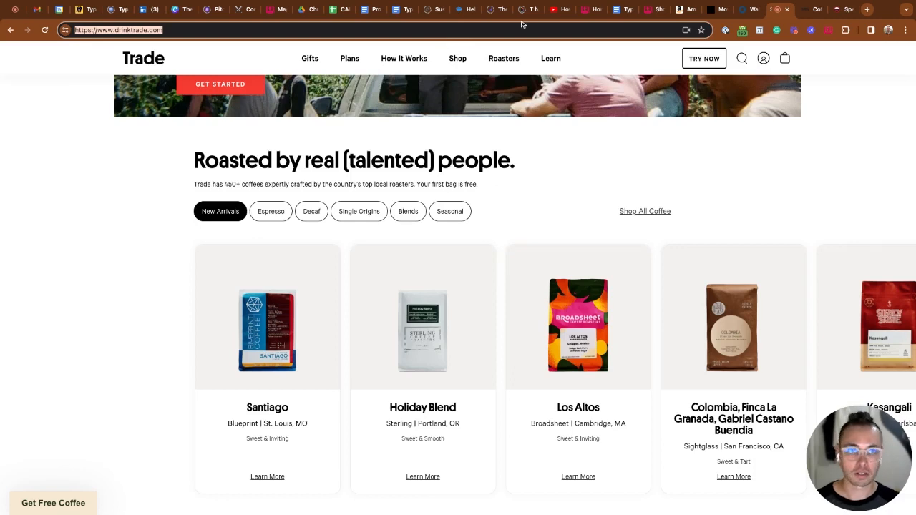
Add a 'Shop Coffee | Trade Coffee' link to drinktrade.com beneath the Trade logo on page 5.
left_click(624, 9)
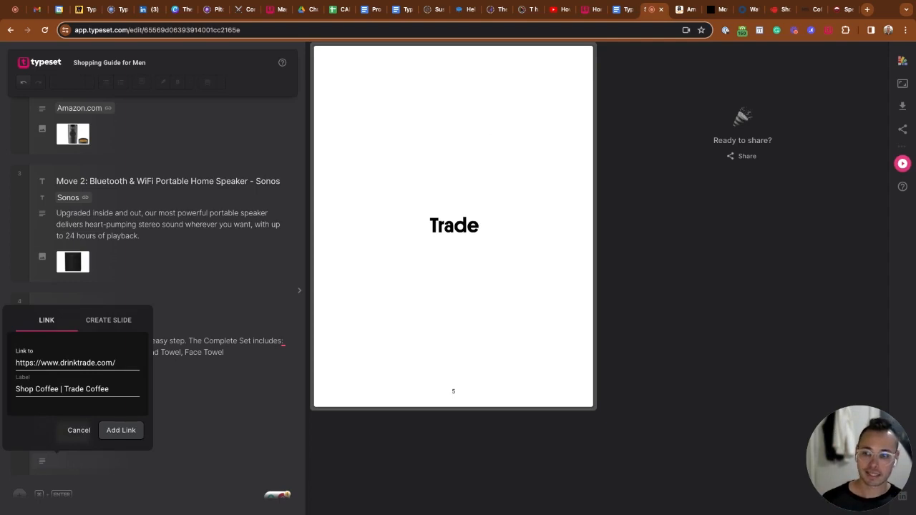
mouse_move(72, 416)
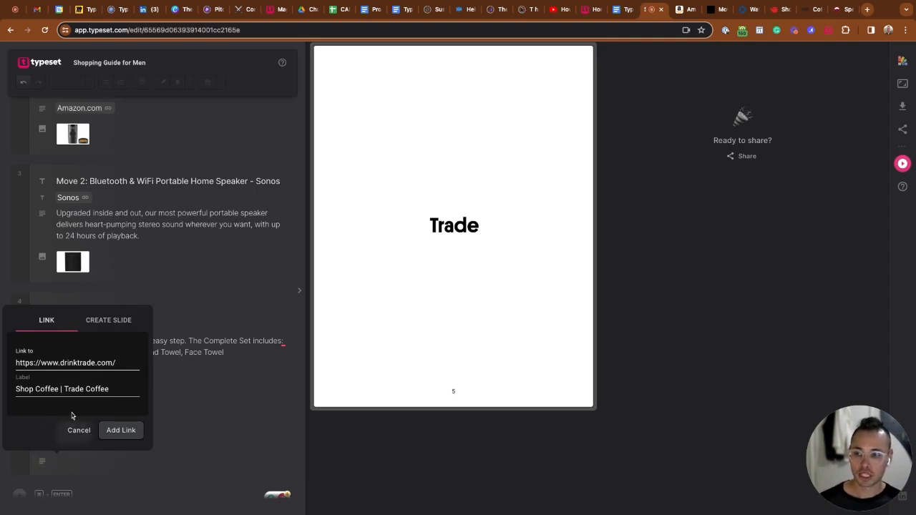
left_click(120, 430)
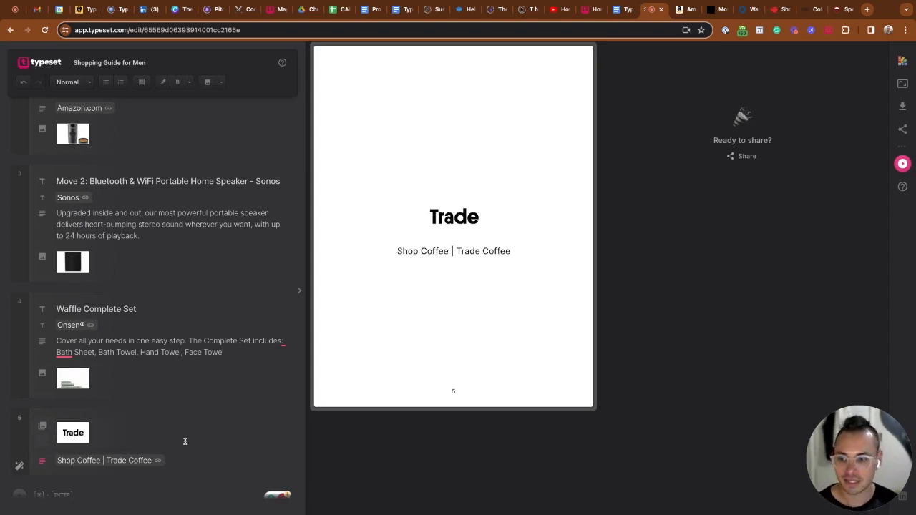
Duplicate the Trade logo-and-link entry so page 5 holds three copies.
scroll("down", 3)
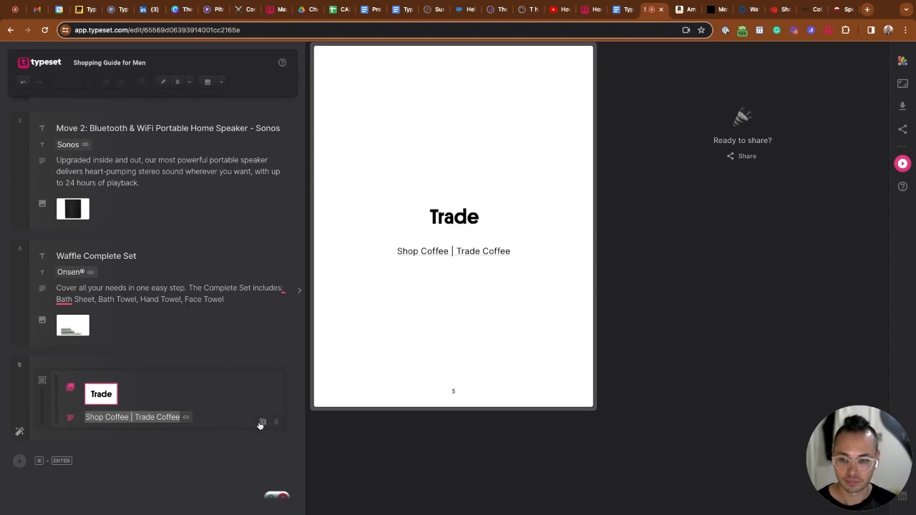
left_click(262, 423)
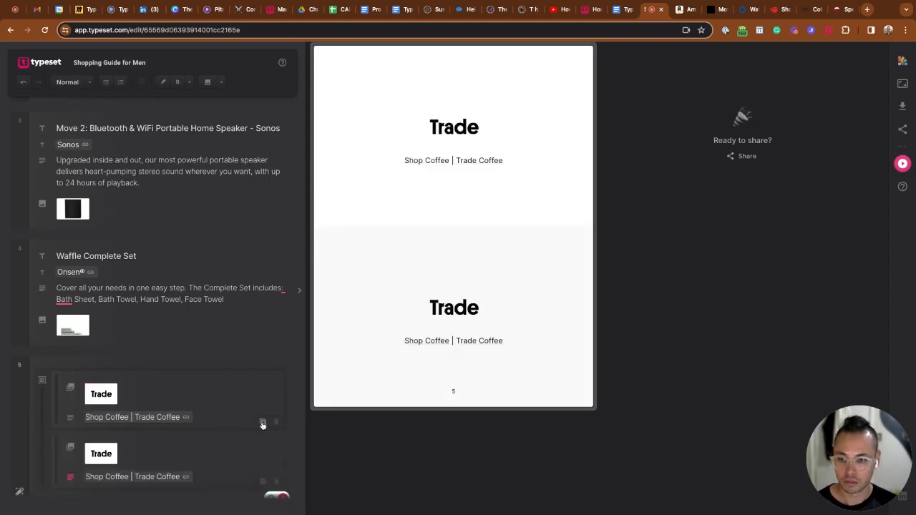
scroll("down", 3)
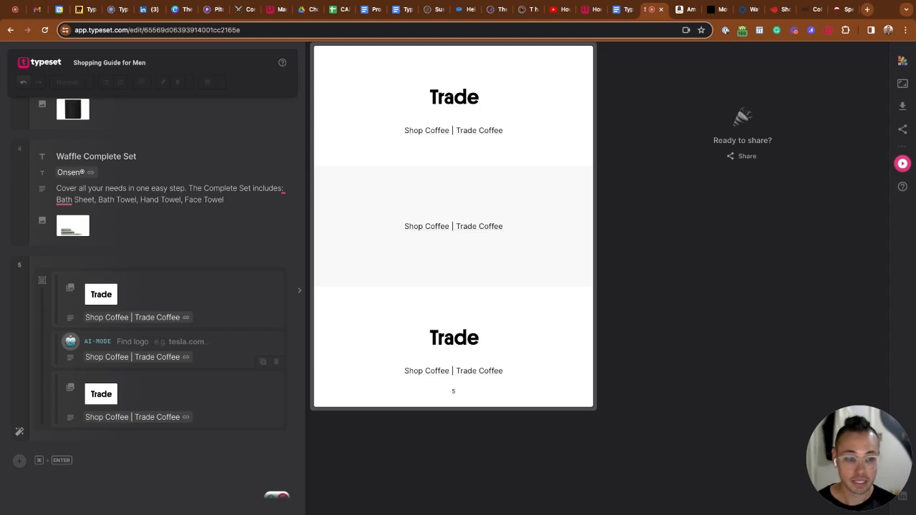
Give the middle entry the MistoBox logo and a 'Mistobox' link to mistobox.com.
type("mistobox.com")
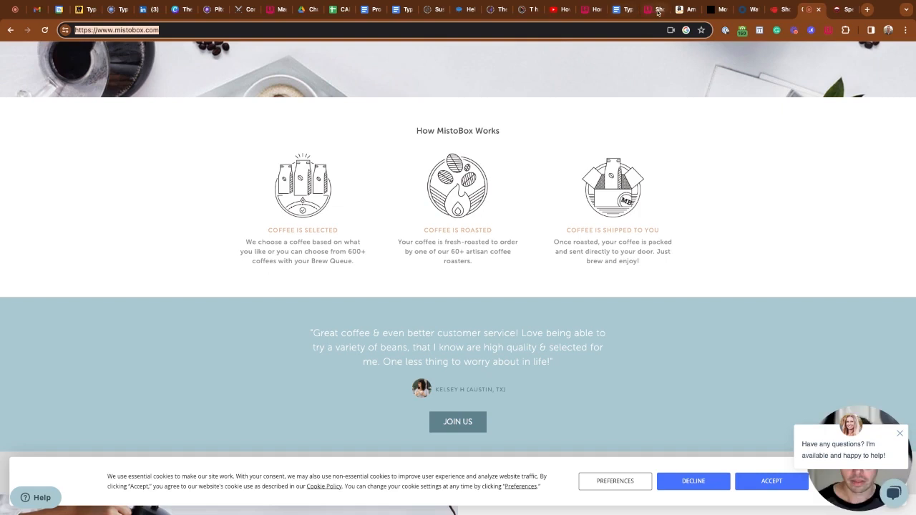
left_click(623, 10)
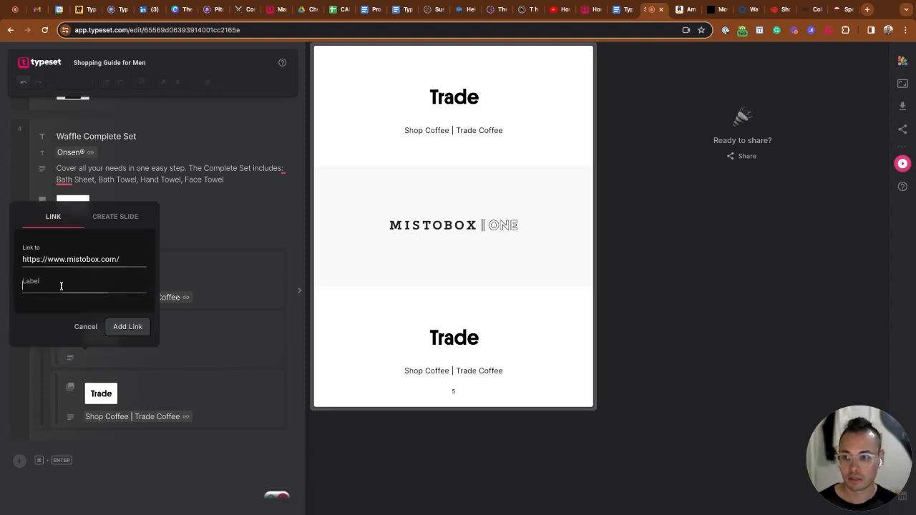
type("Mistob")
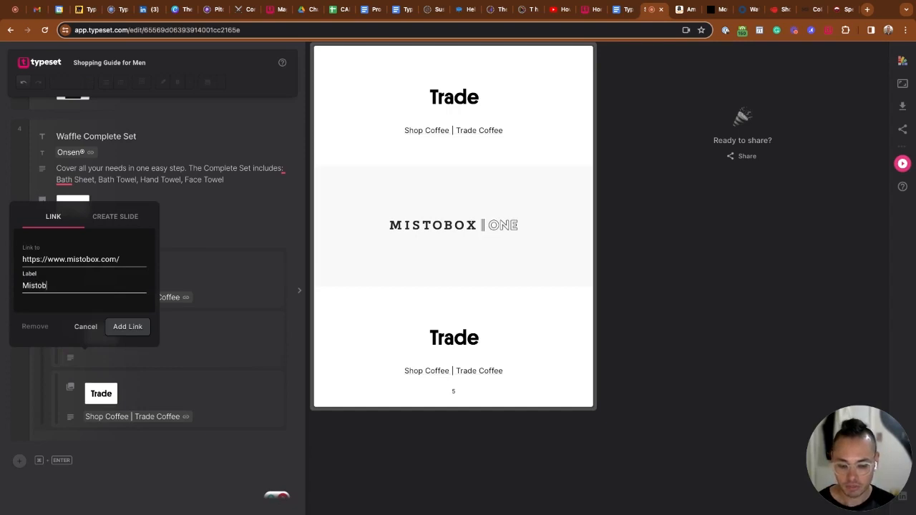
type("ox")
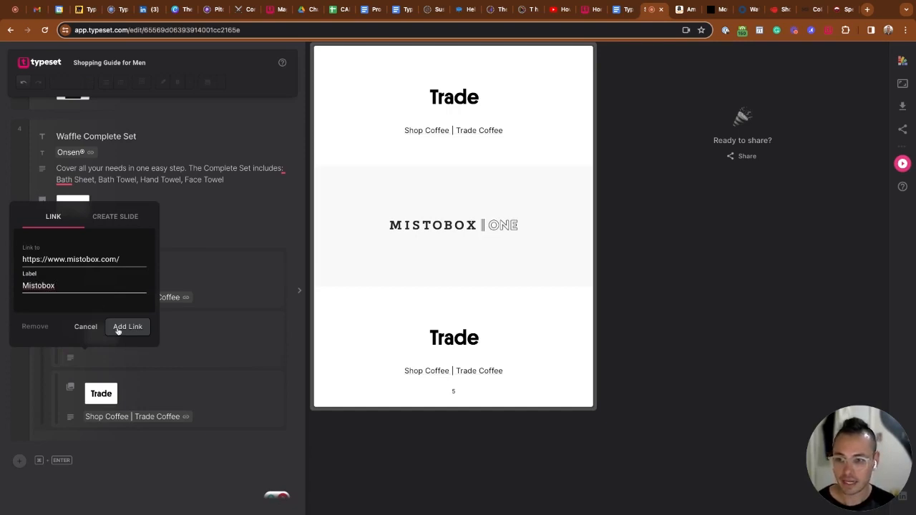
left_click(127, 326)
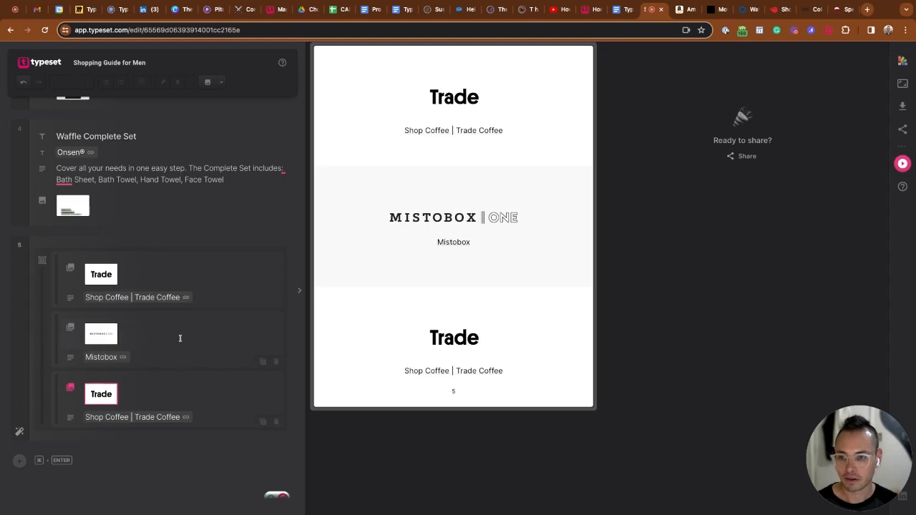
mouse_move(647, 188)
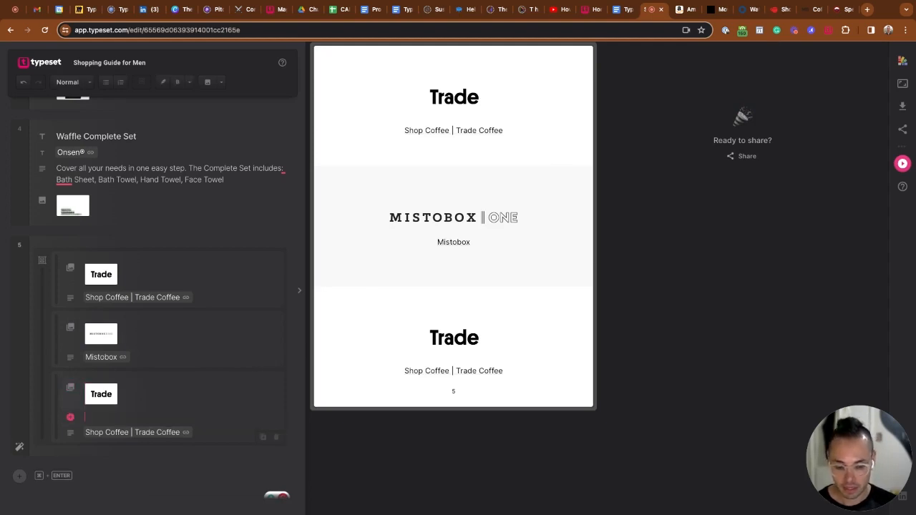
Replace the third Trade logo with Greater Goods, linked to greatergoodsroasting.com.
type("/logo")
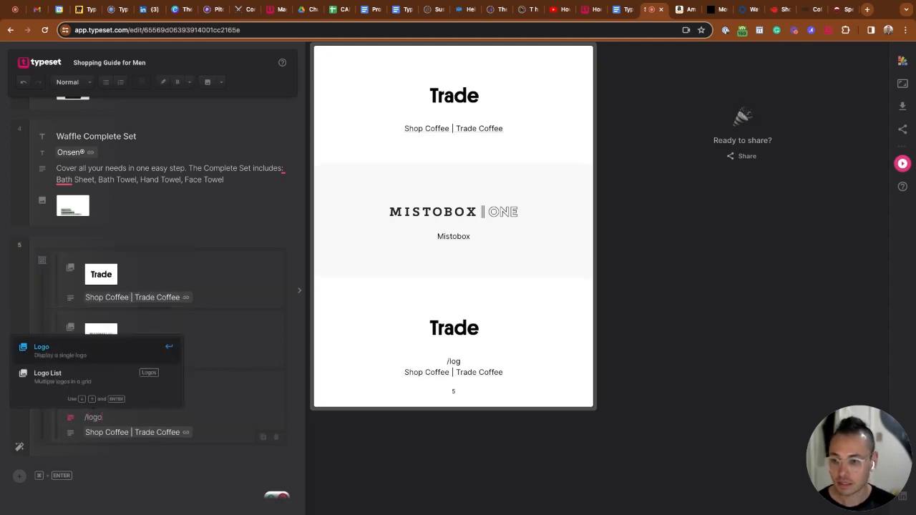
left_click(41, 347)
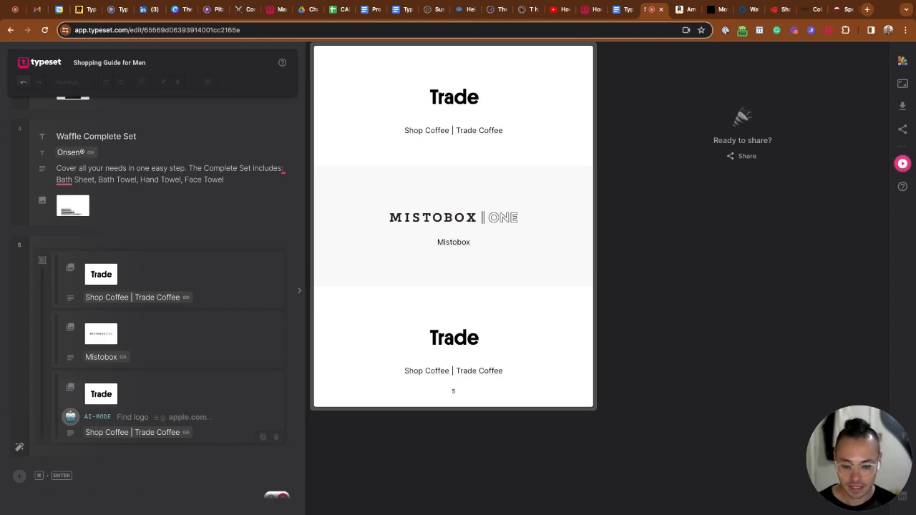
type("greatergoods")
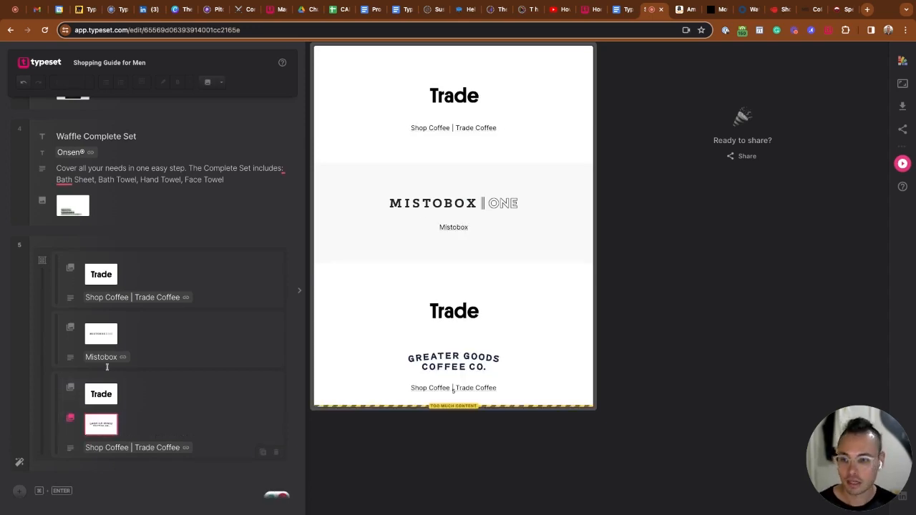
left_click(70, 388)
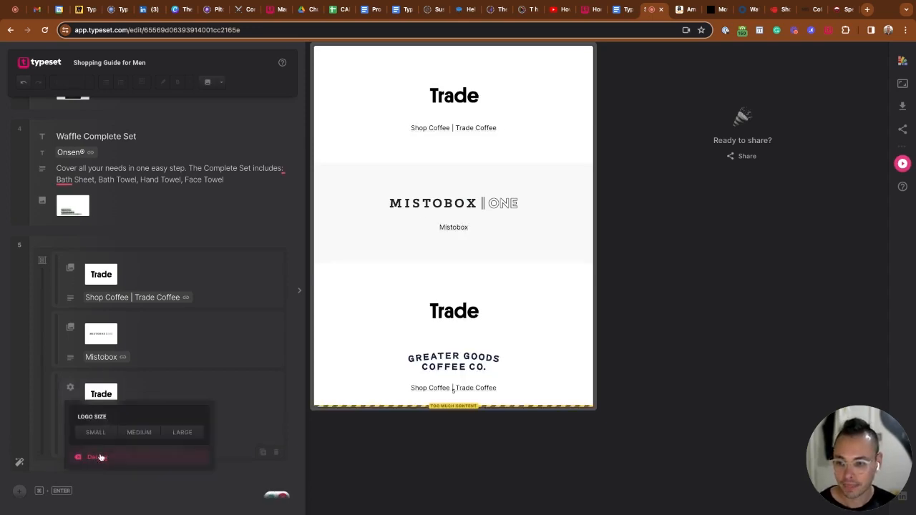
left_click(97, 457)
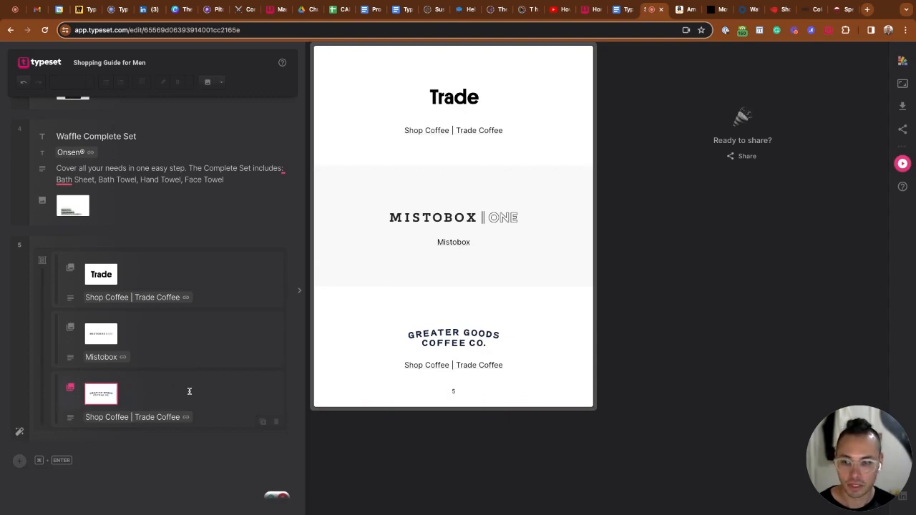
mouse_move(792, 39)
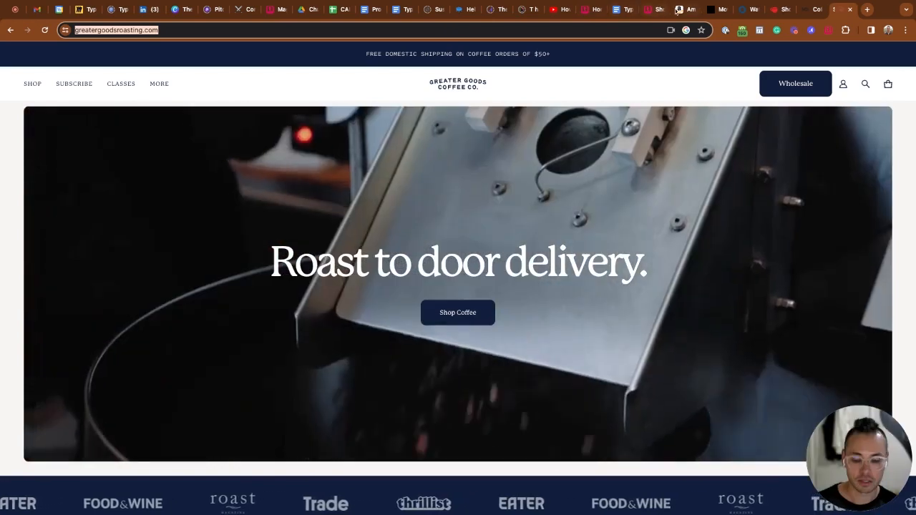
left_click(625, 9)
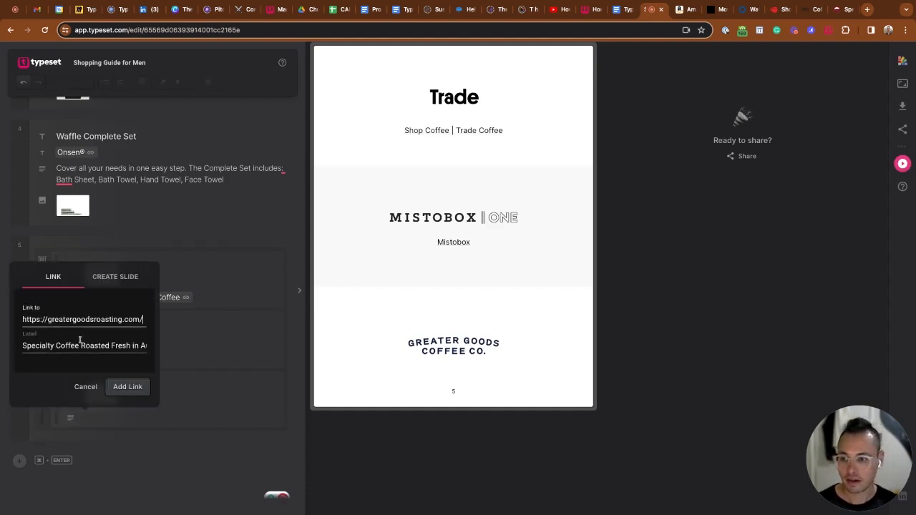
left_click(127, 387)
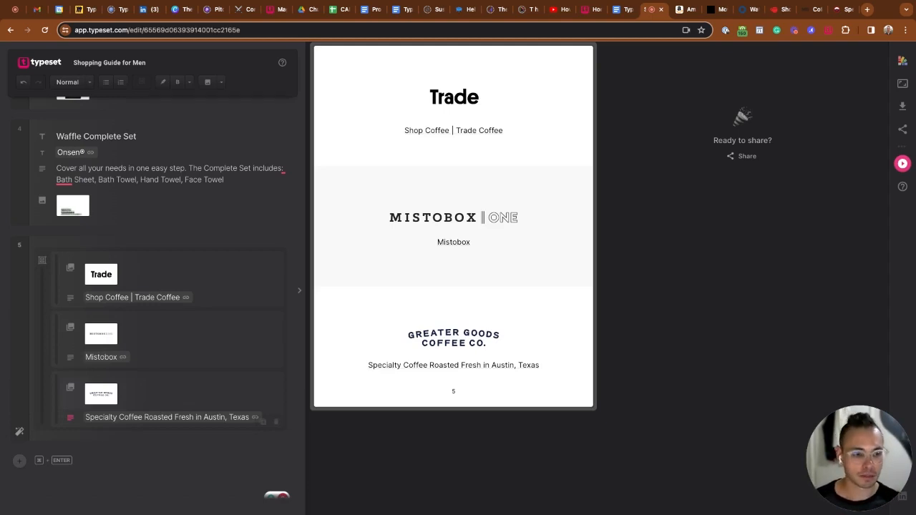
mouse_move(232, 360)
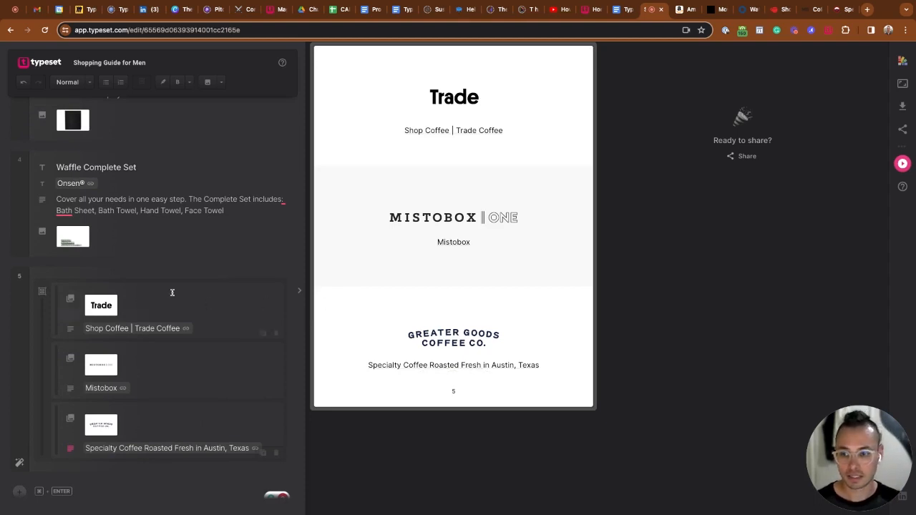
mouse_move(139, 374)
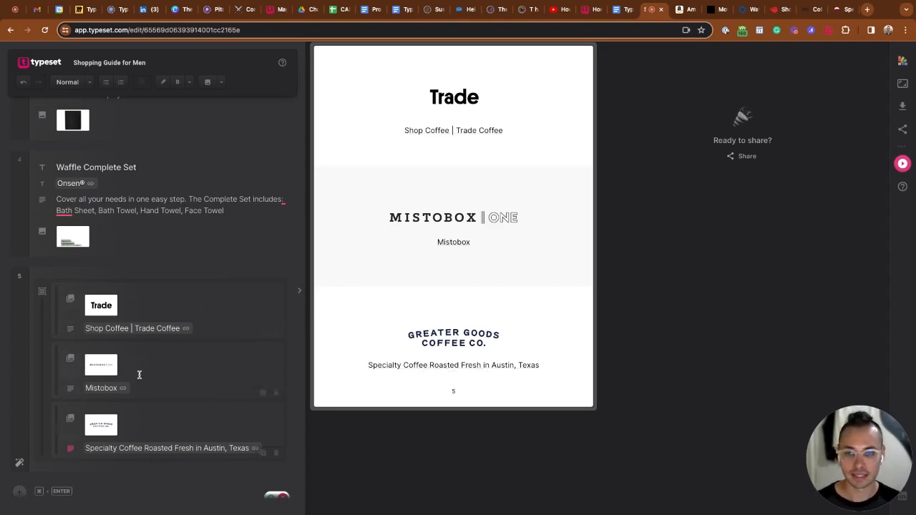
scroll("up", 3)
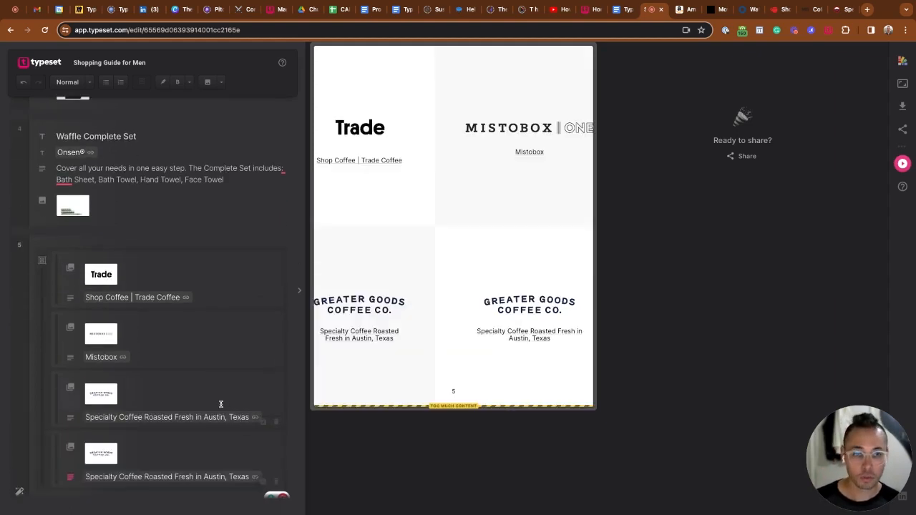
mouse_move(246, 354)
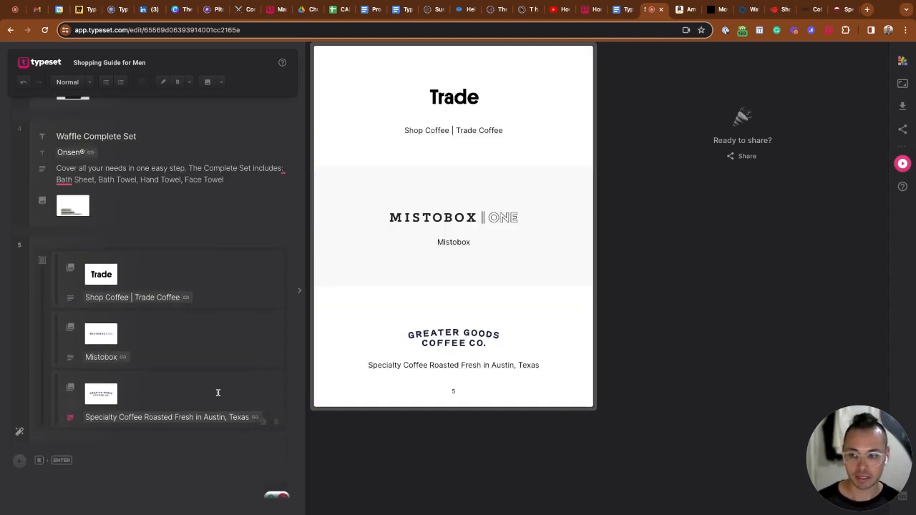
scroll("down", 3)
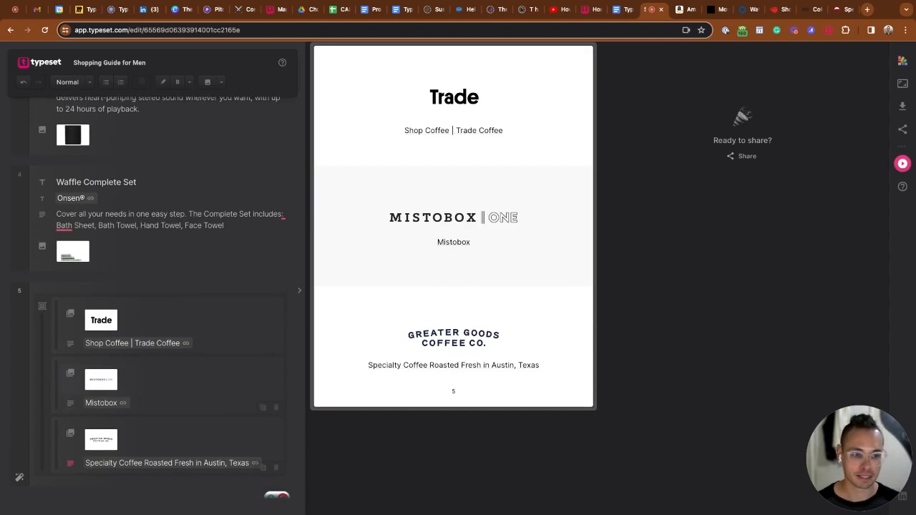
mouse_move(234, 327)
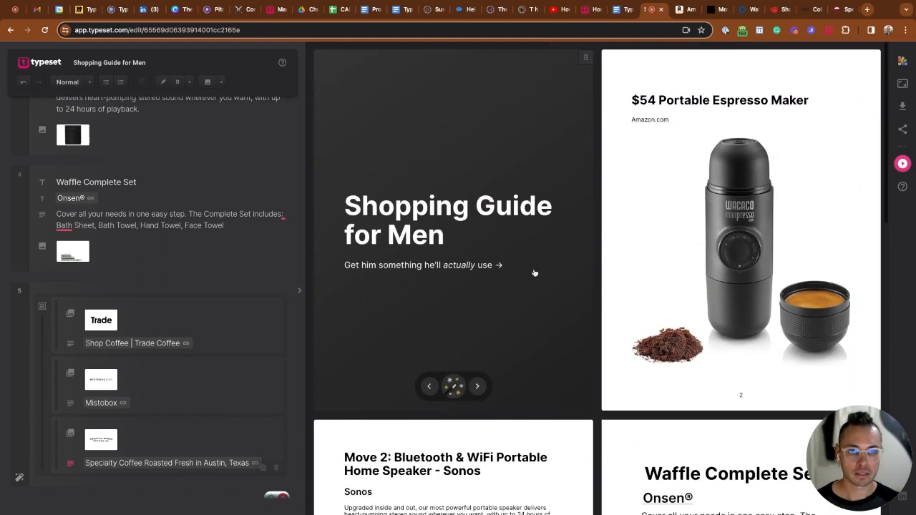
Insert a Table Of Contents block via /table on page two.
scroll("up", 3)
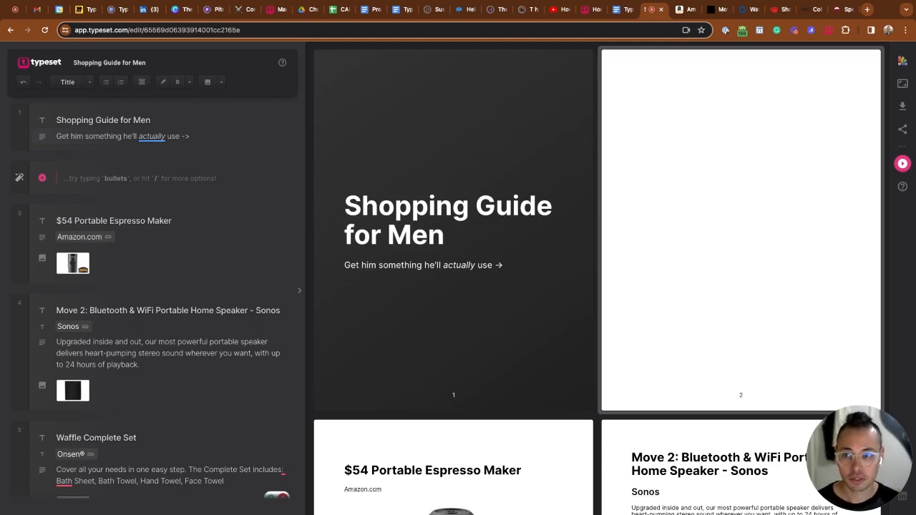
type("/table")
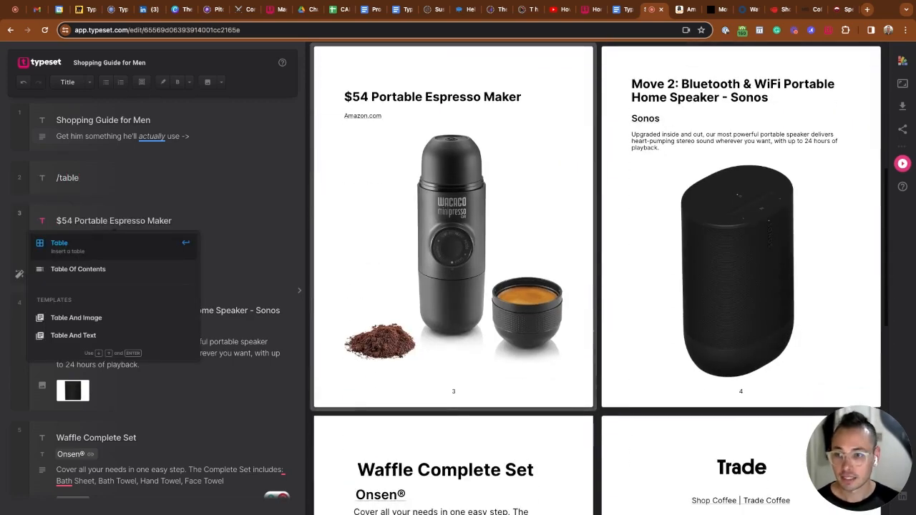
mouse_move(73, 335)
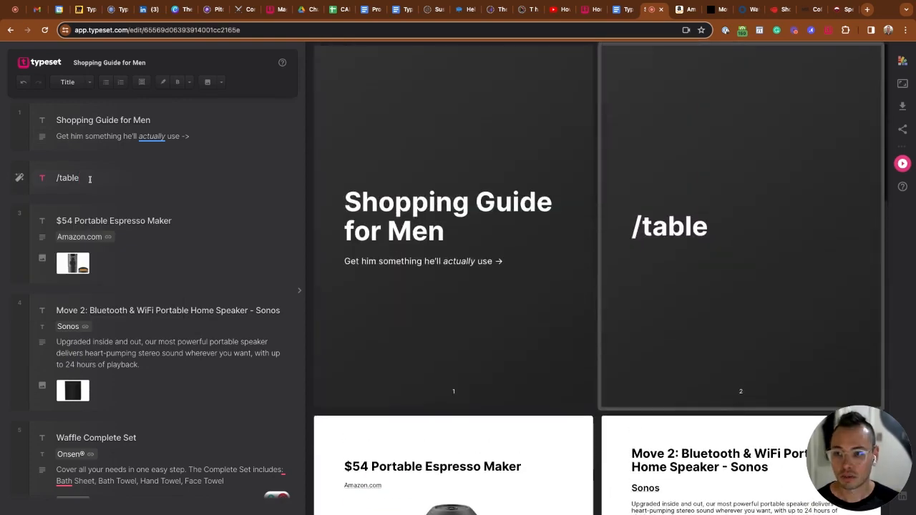
key("backspace")
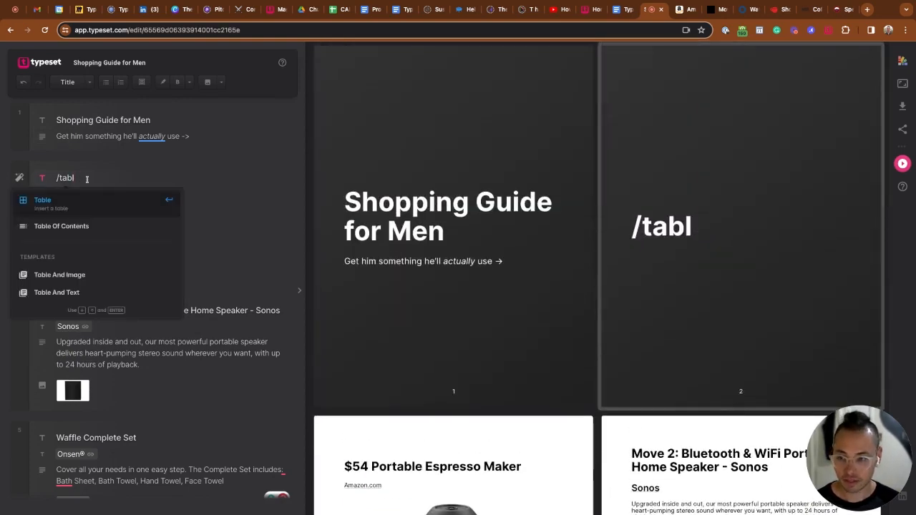
left_click(61, 226)
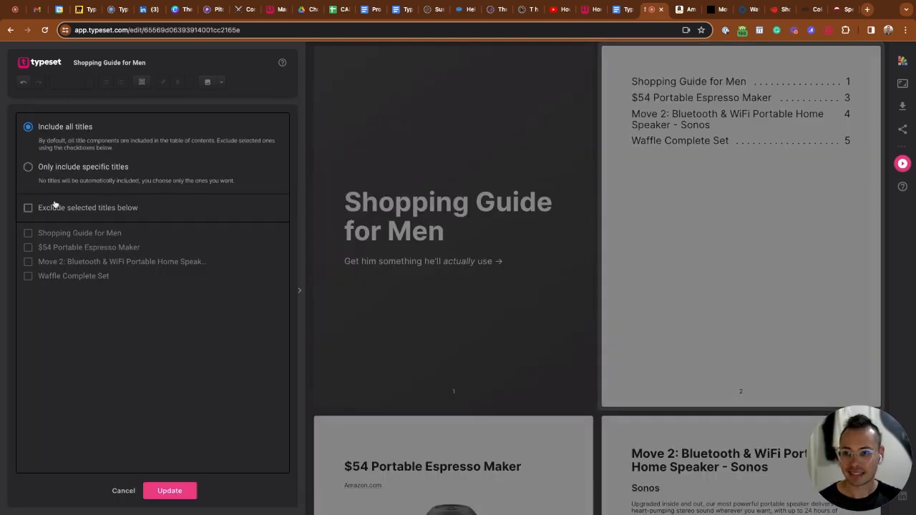
Exclude 'Shopping Guide for Men' from the table of contents and update it.
left_click(28, 208)
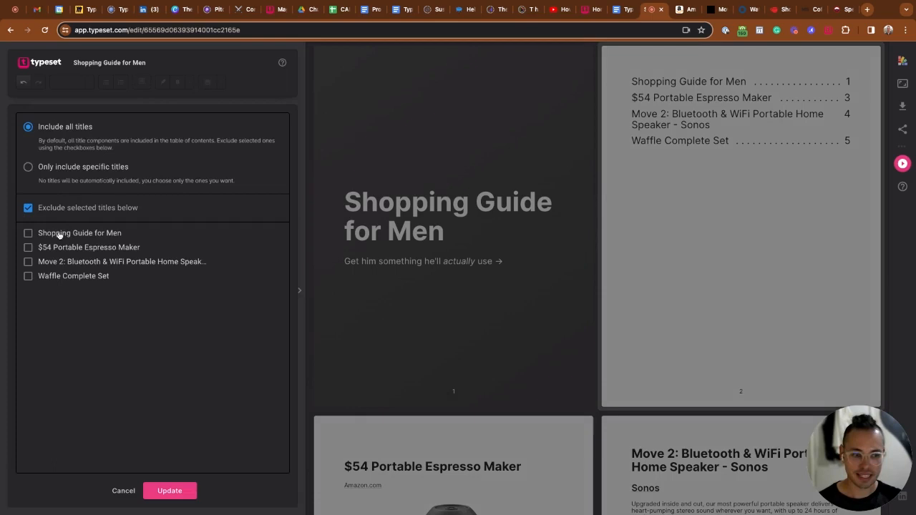
left_click(28, 232)
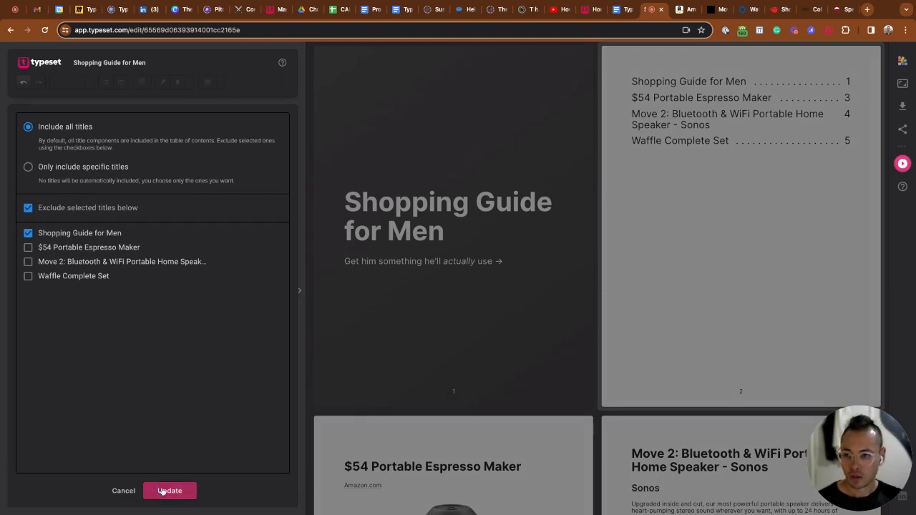
left_click(170, 490)
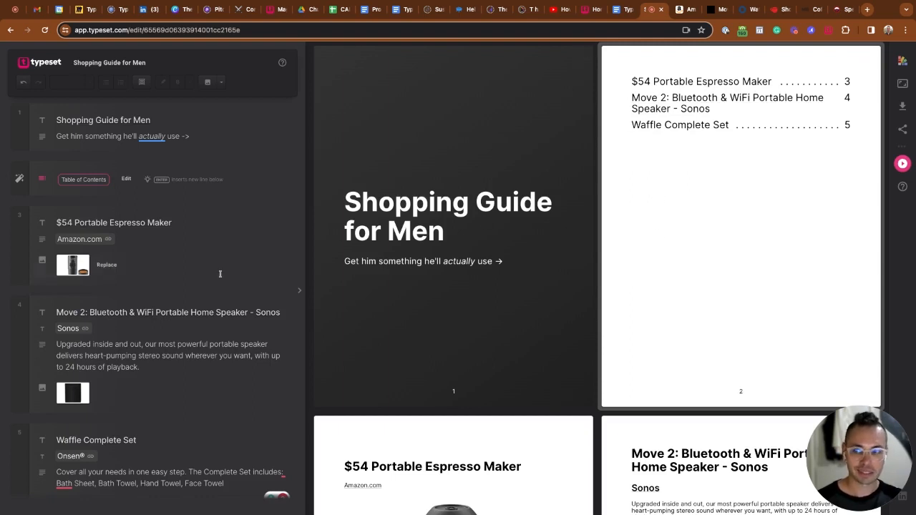
Add a 'Coffee Subscriptions →' Title block before the coffee logo group.
scroll("down", 3)
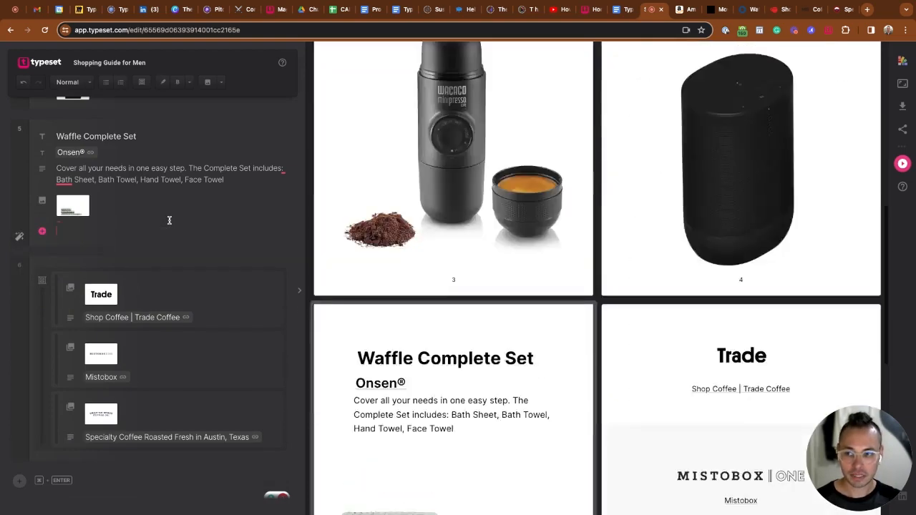
scroll("down", 3)
type("Coffee Subscriptions")
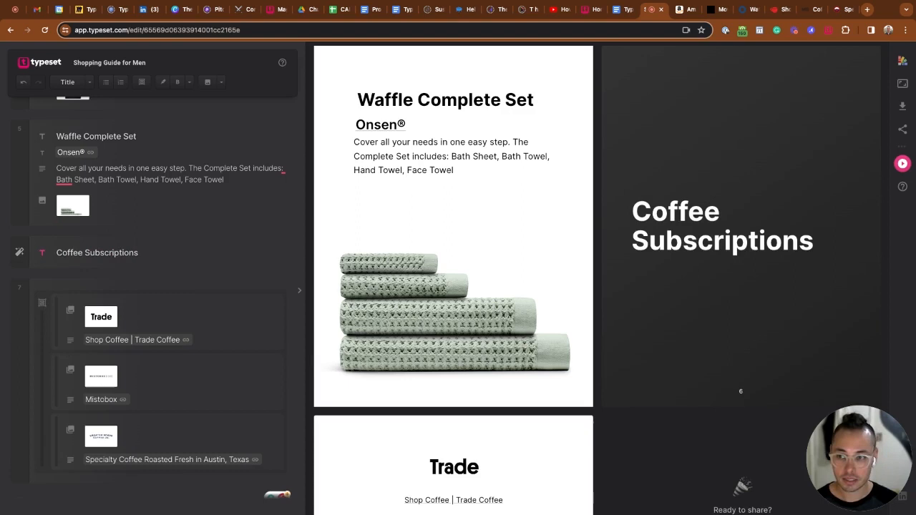
mouse_move(214, 252)
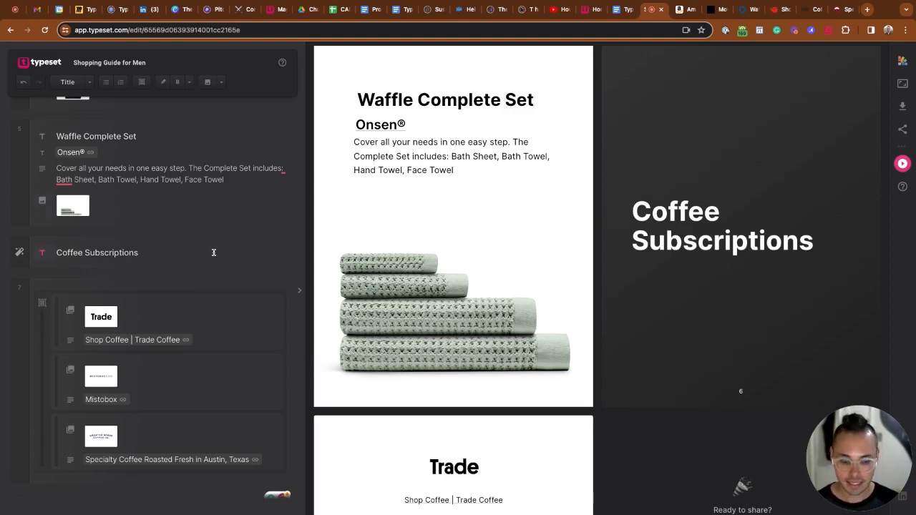
type("->")
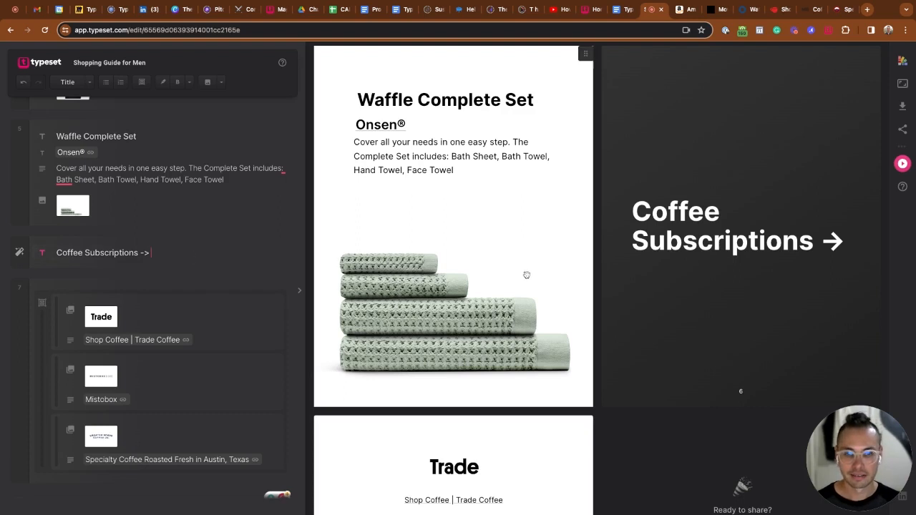
scroll("down", 3)
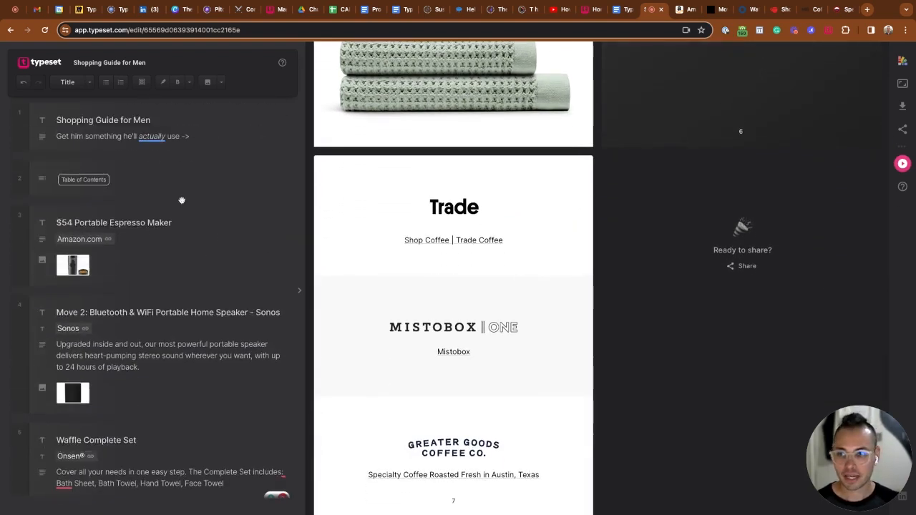
Update the table of contents to include 'Coffee Subscriptions →' on page 6.
left_click(84, 180)
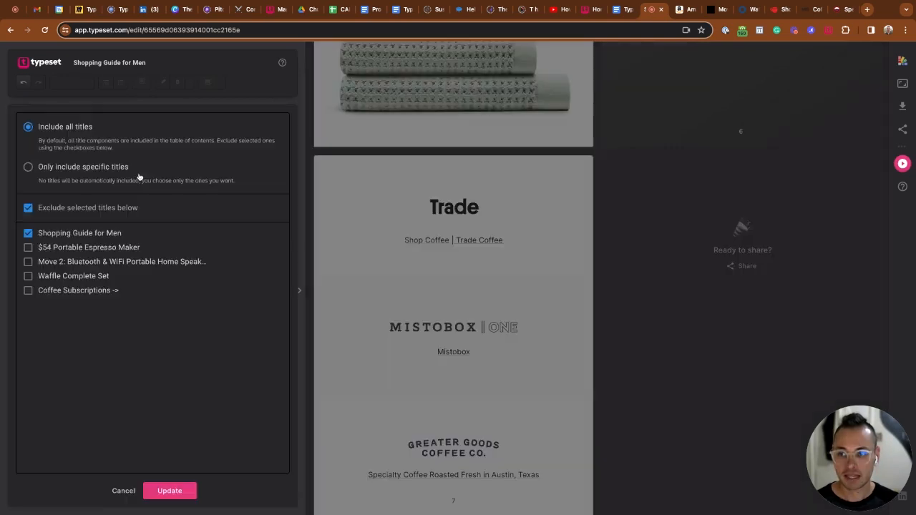
left_click(170, 490)
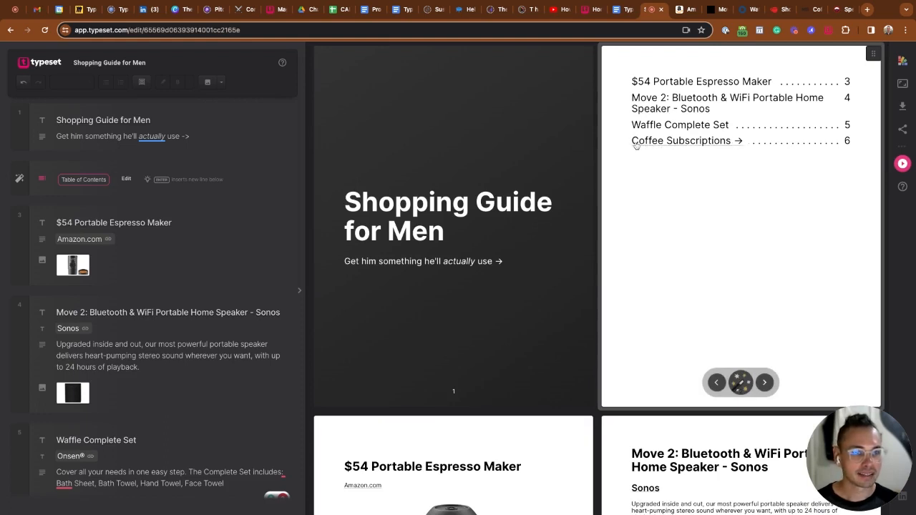
left_click(764, 382)
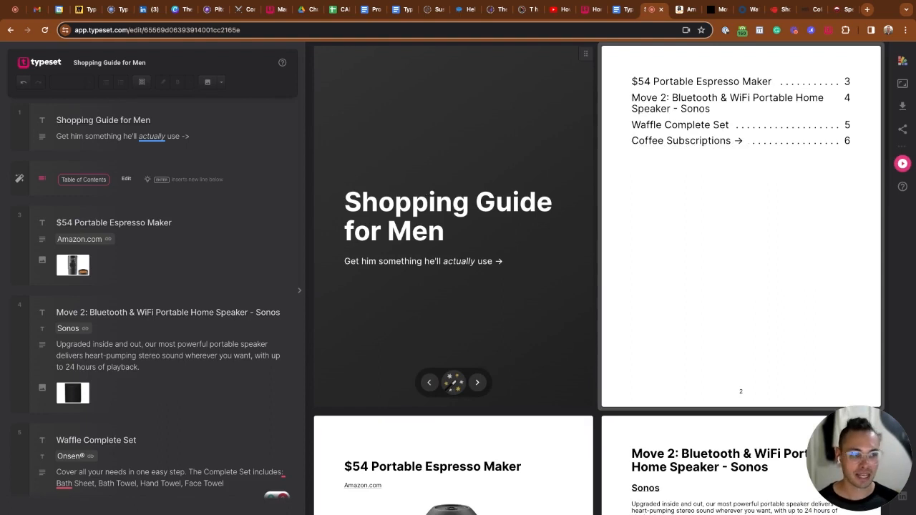
mouse_move(586, 127)
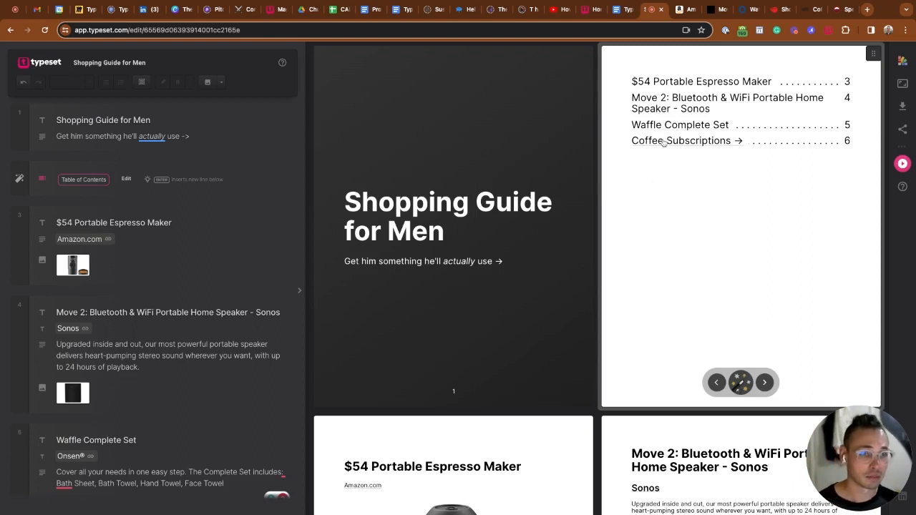
mouse_move(655, 204)
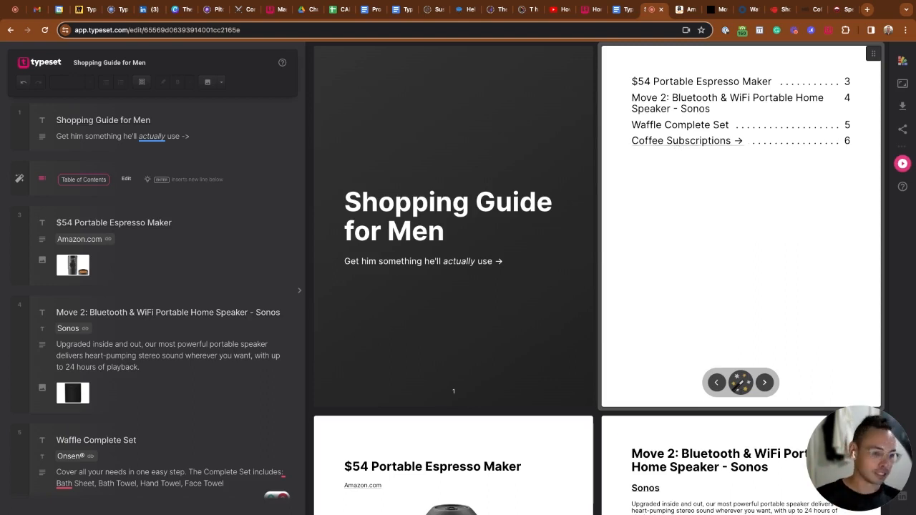
mouse_move(680, 305)
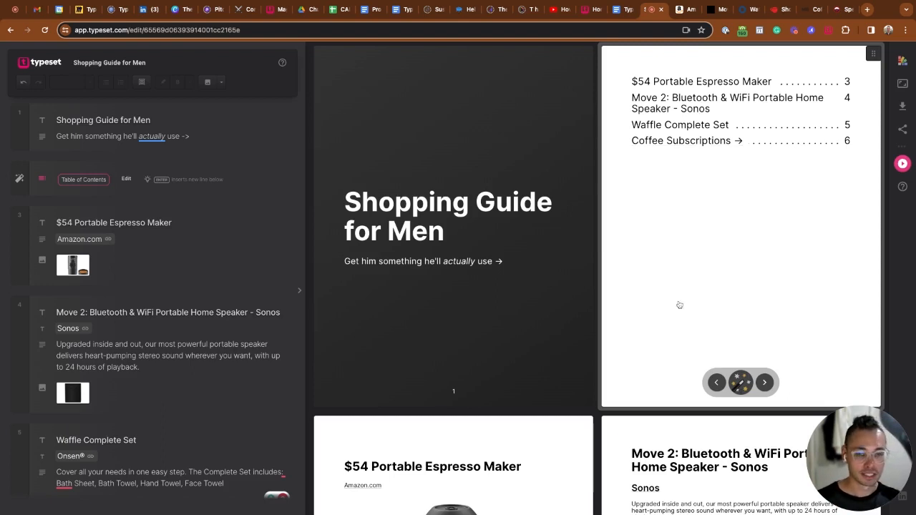
mouse_move(691, 324)
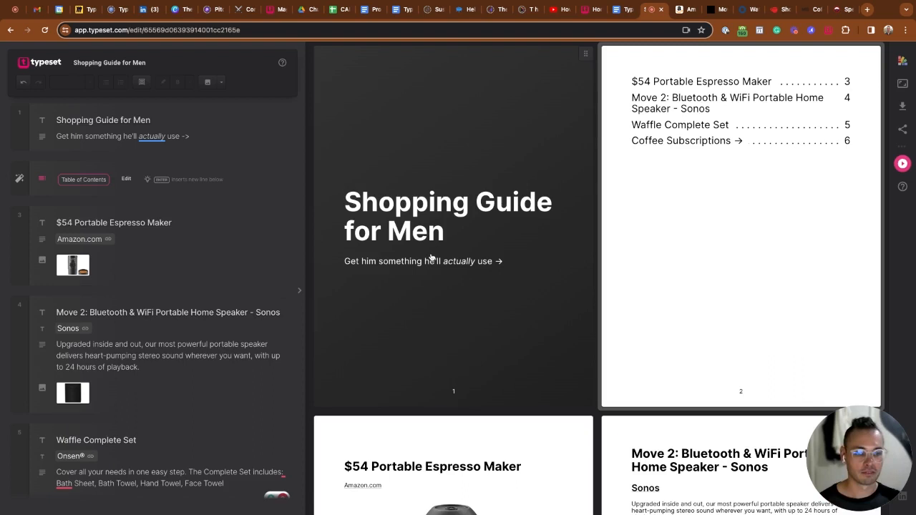
scroll("down", 3)
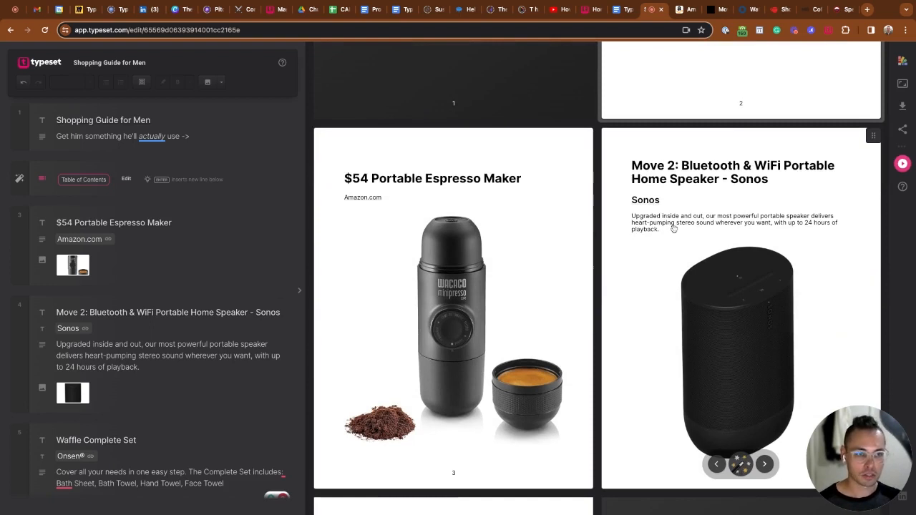
mouse_move(679, 161)
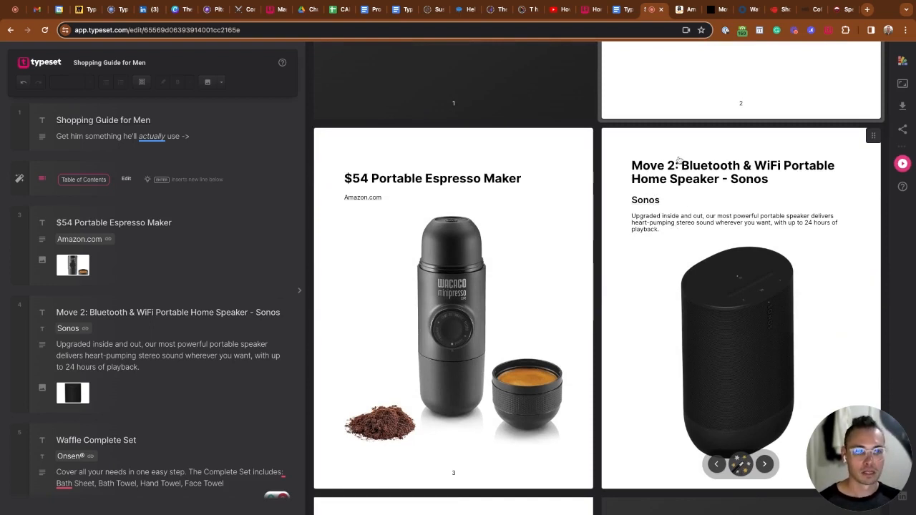
mouse_move(647, 295)
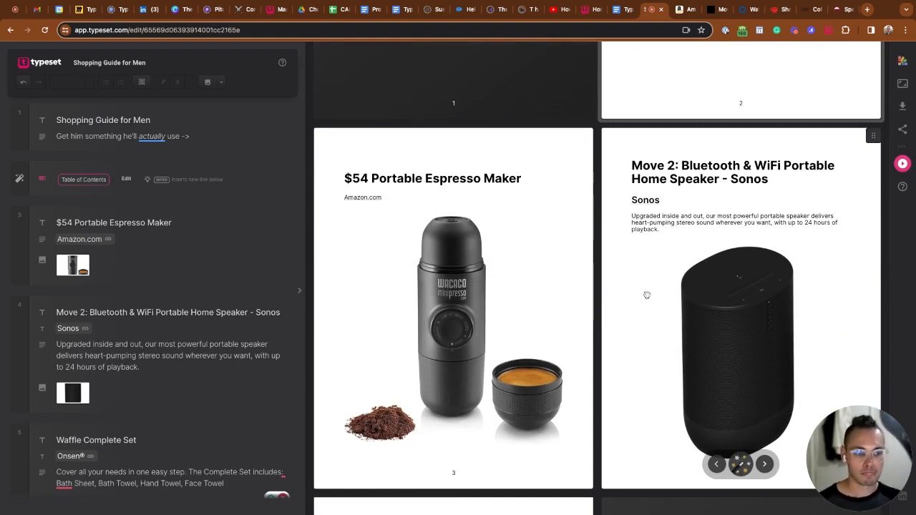
mouse_move(672, 261)
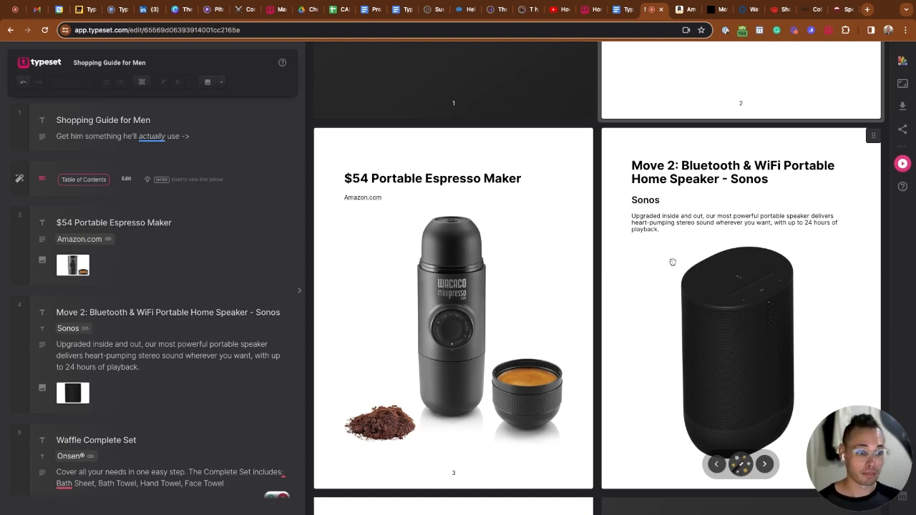
mouse_move(650, 257)
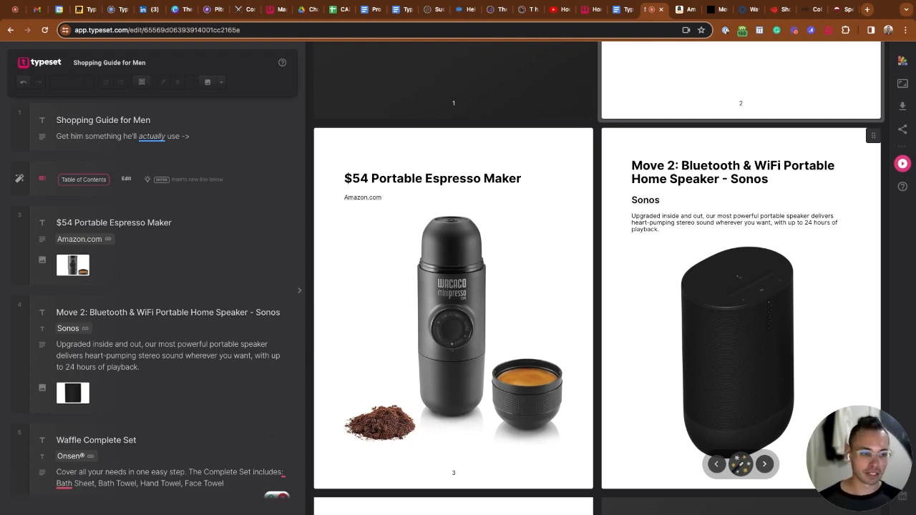
mouse_move(684, 242)
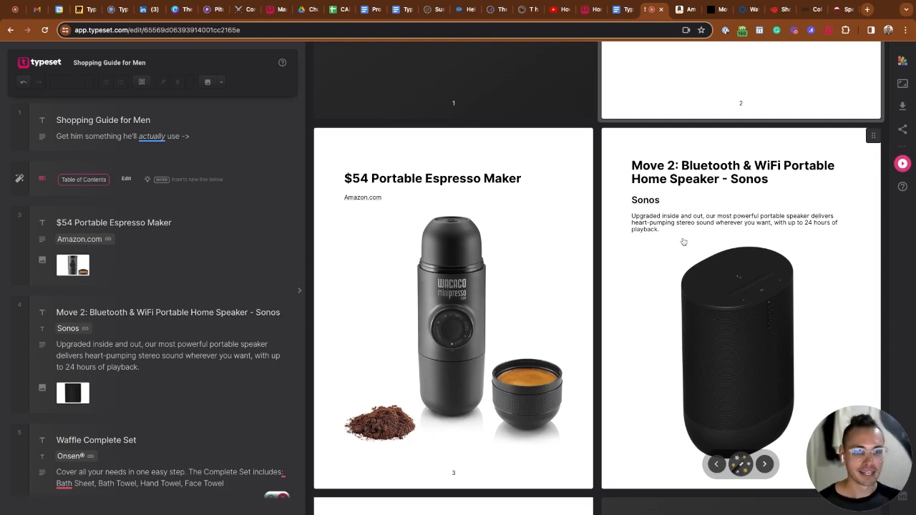